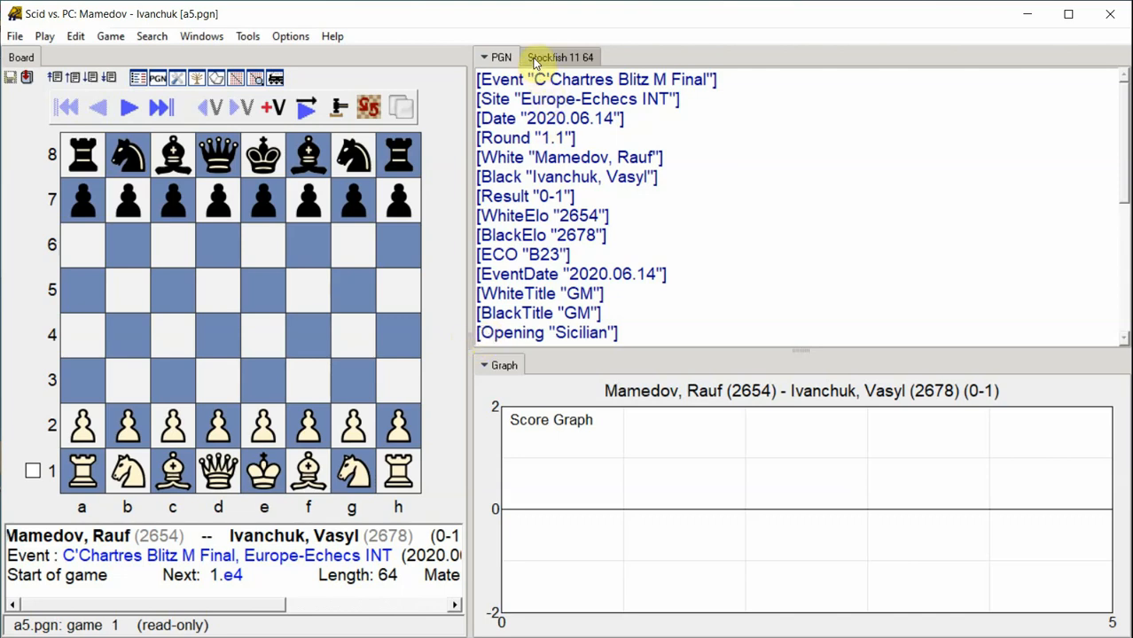
Start Stockfish 11 annotating the Mamedov–Ivanchuk game with all-moves scoring and variations when not best
left_click(560, 57)
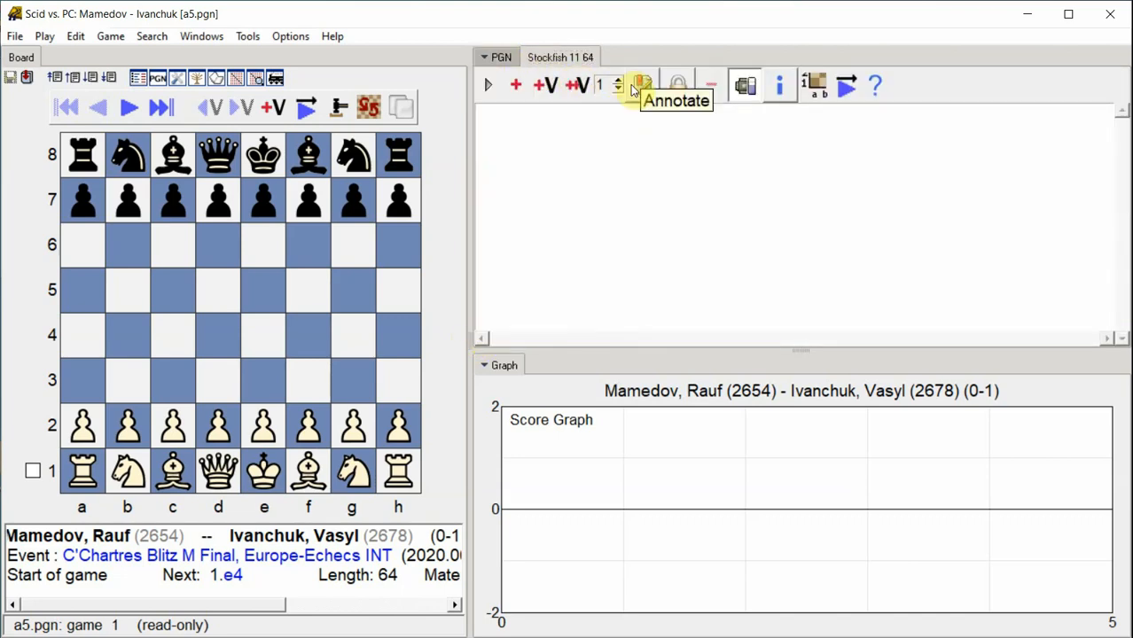
left_click(640, 85)
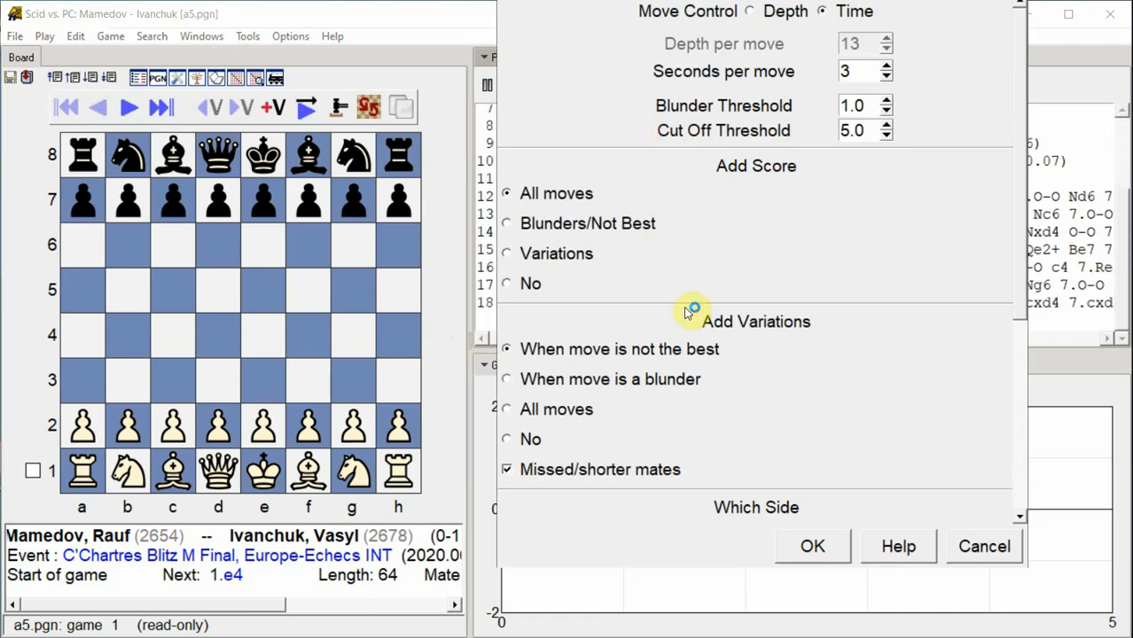
left_click(812, 546)
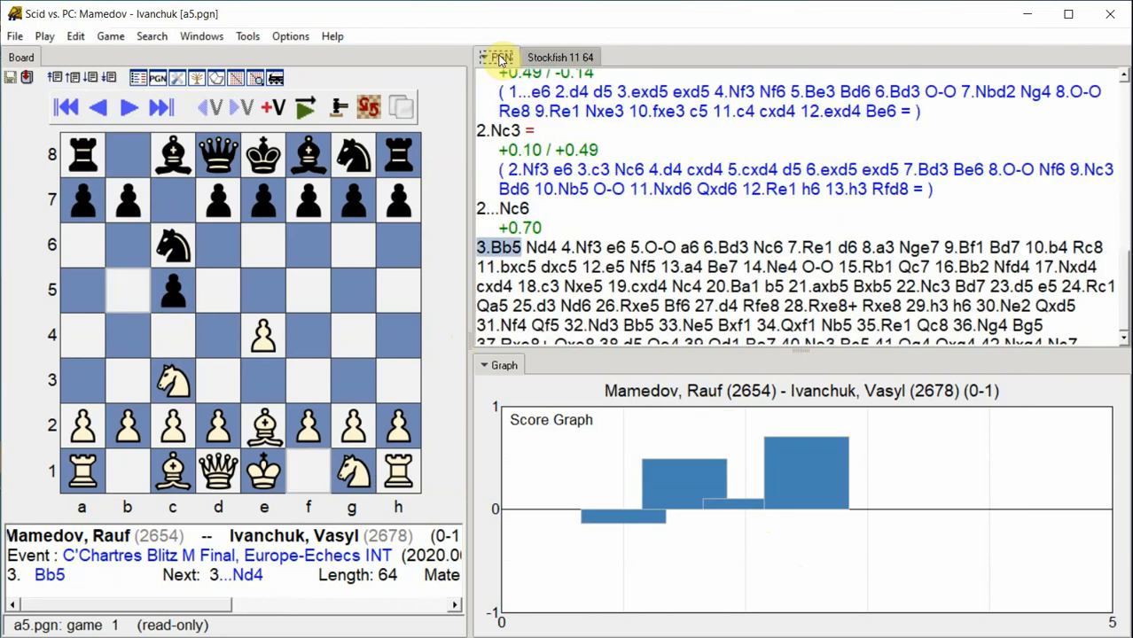
Advance the annotation run through 12...Nf5, filling evaluations and score graph to move 12
left_click(128, 291)
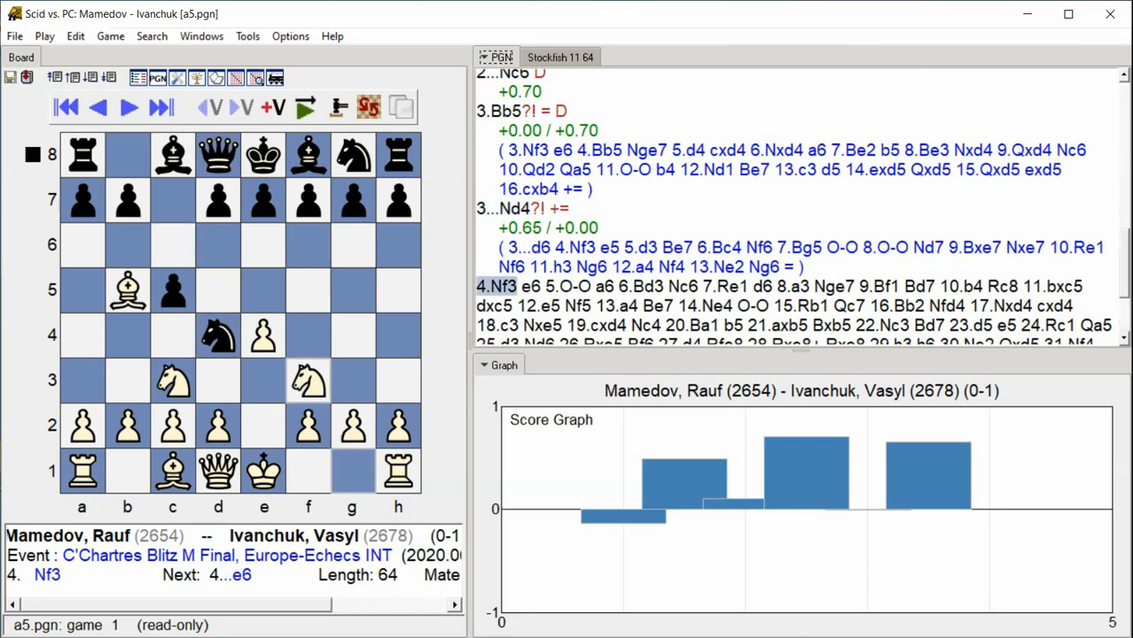
left_click(160, 107)
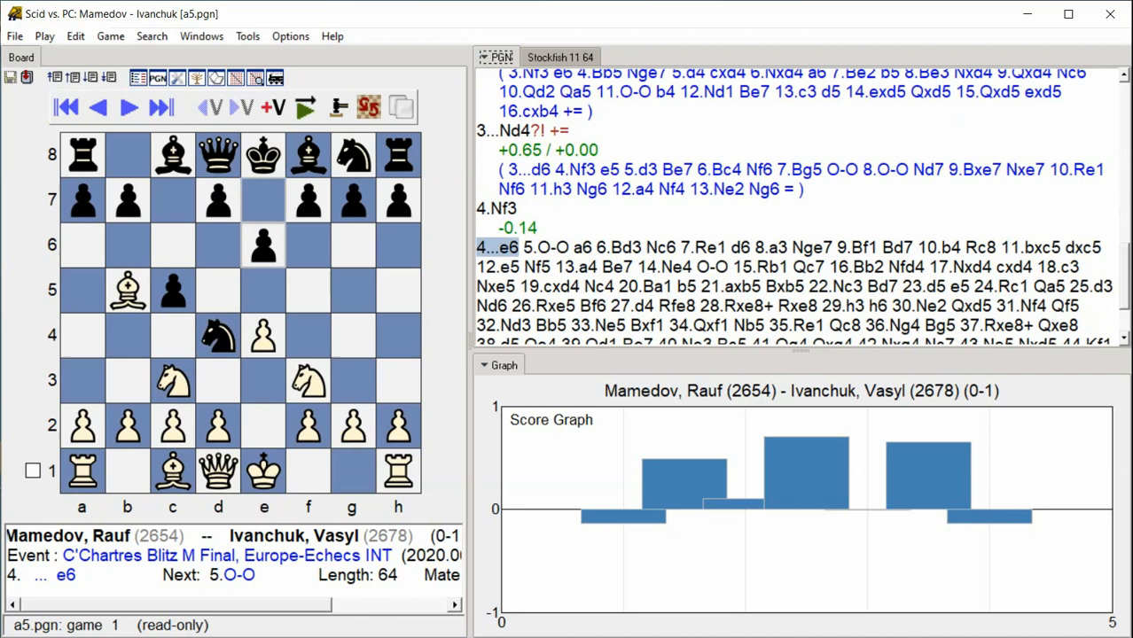
left_click(128, 107)
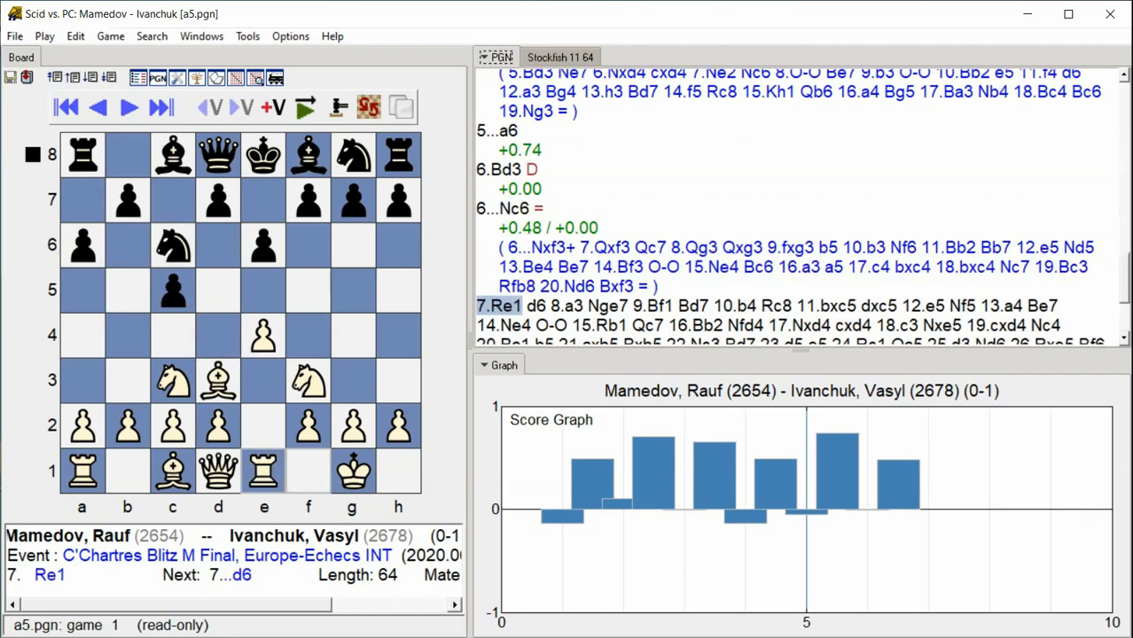
left_click(127, 108)
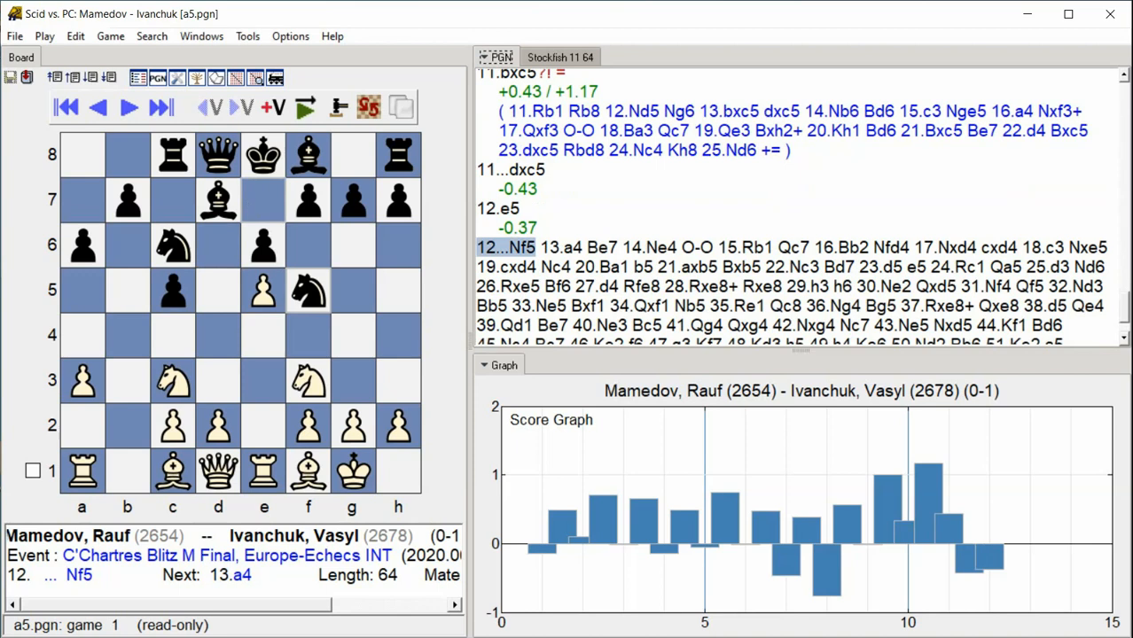
Keep the annotation advancing until 24...Qa5, with variations and graph bars through move 24
left_click(127, 109)
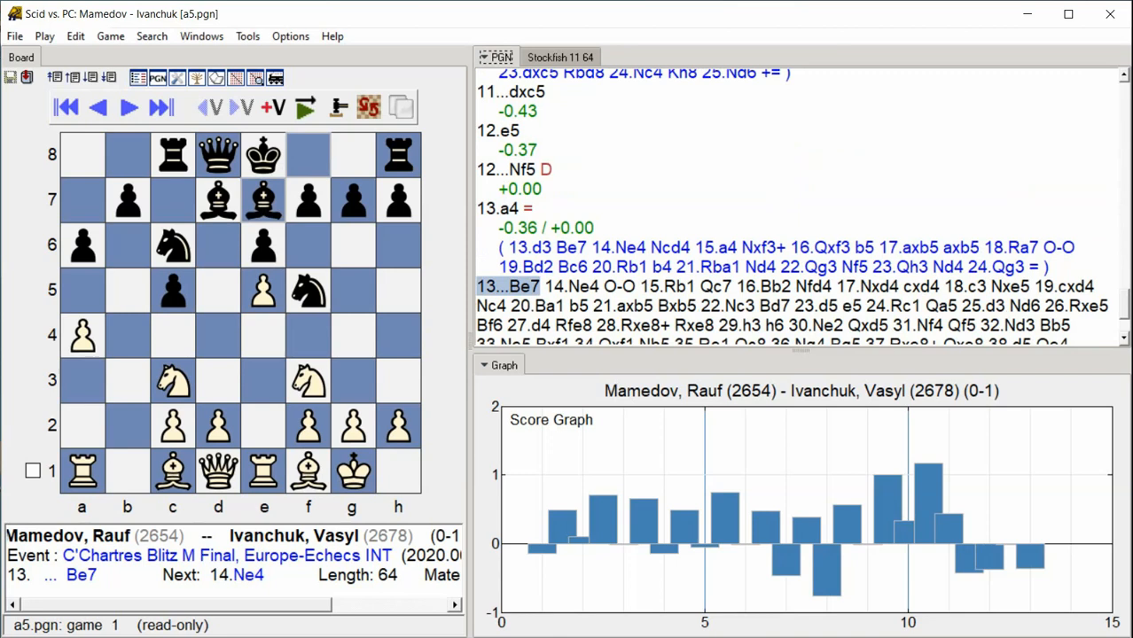
left_click(127, 108)
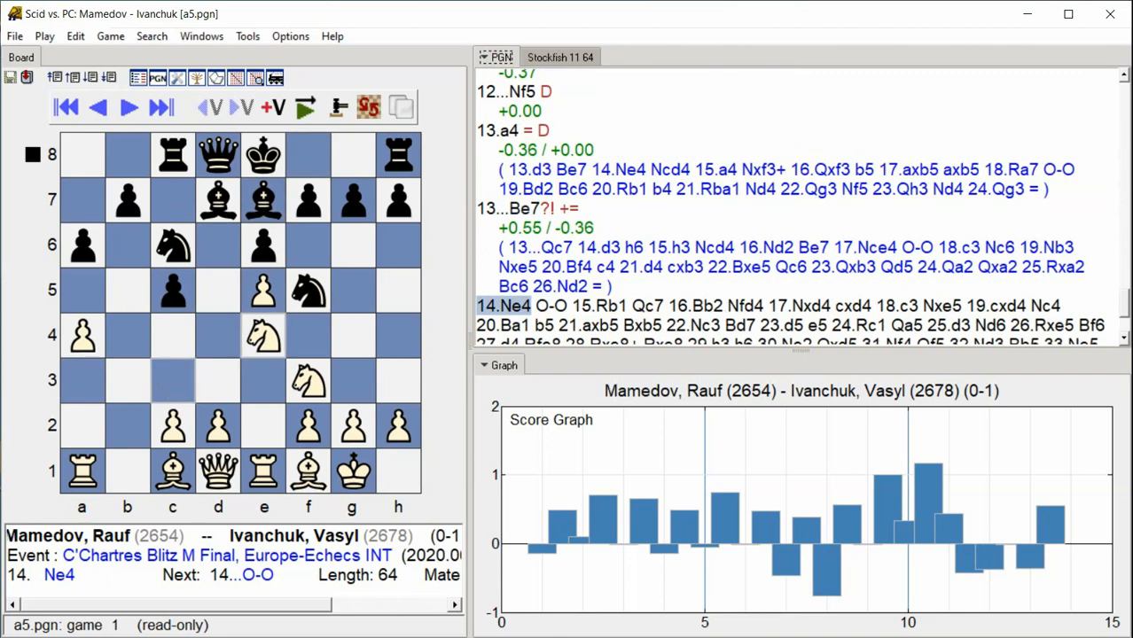
left_click(128, 107)
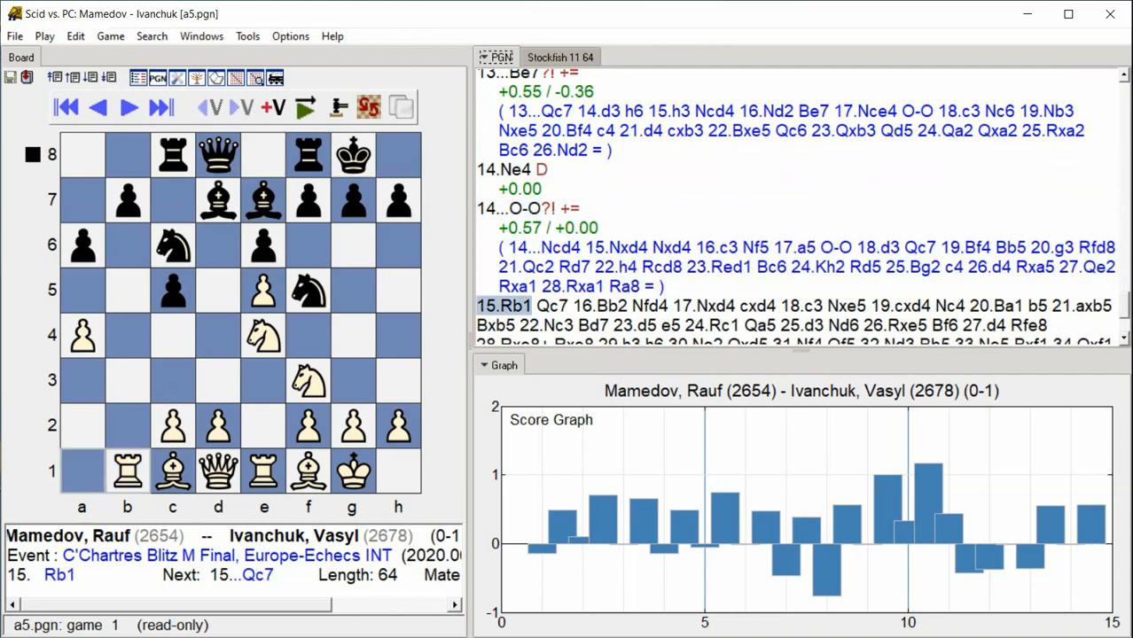
left_click(128, 106)
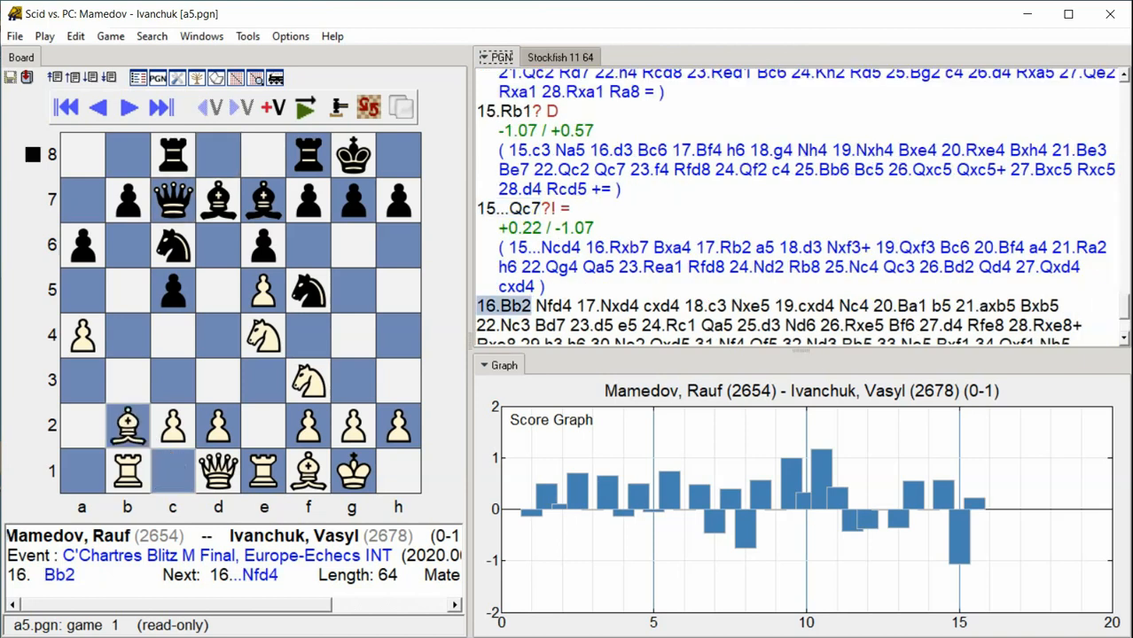
left_click(127, 107)
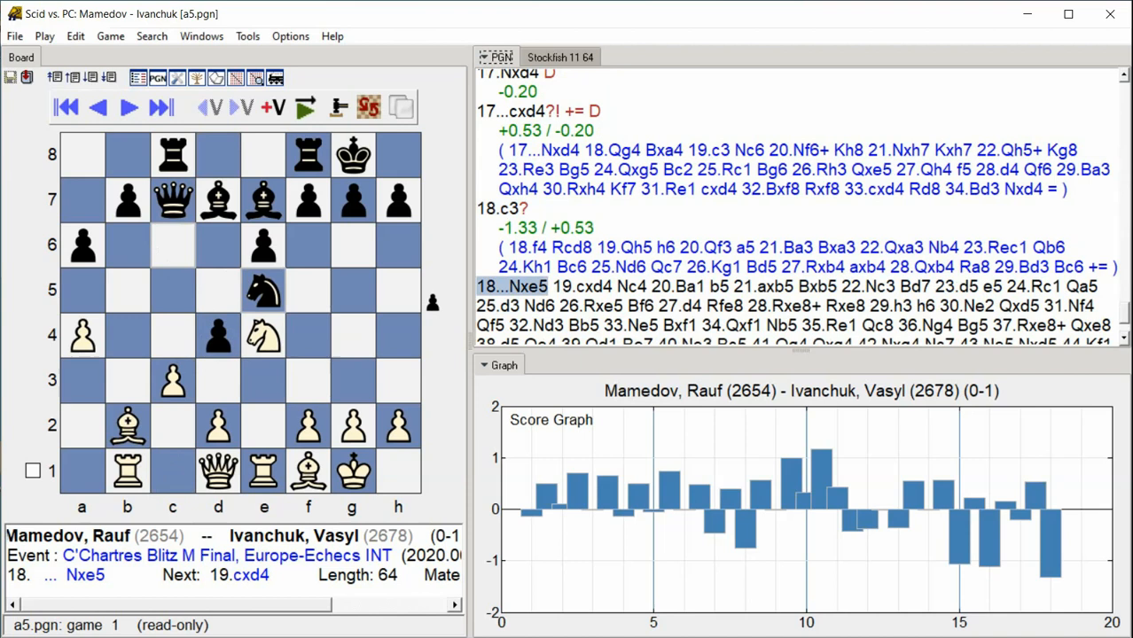
left_click(159, 107)
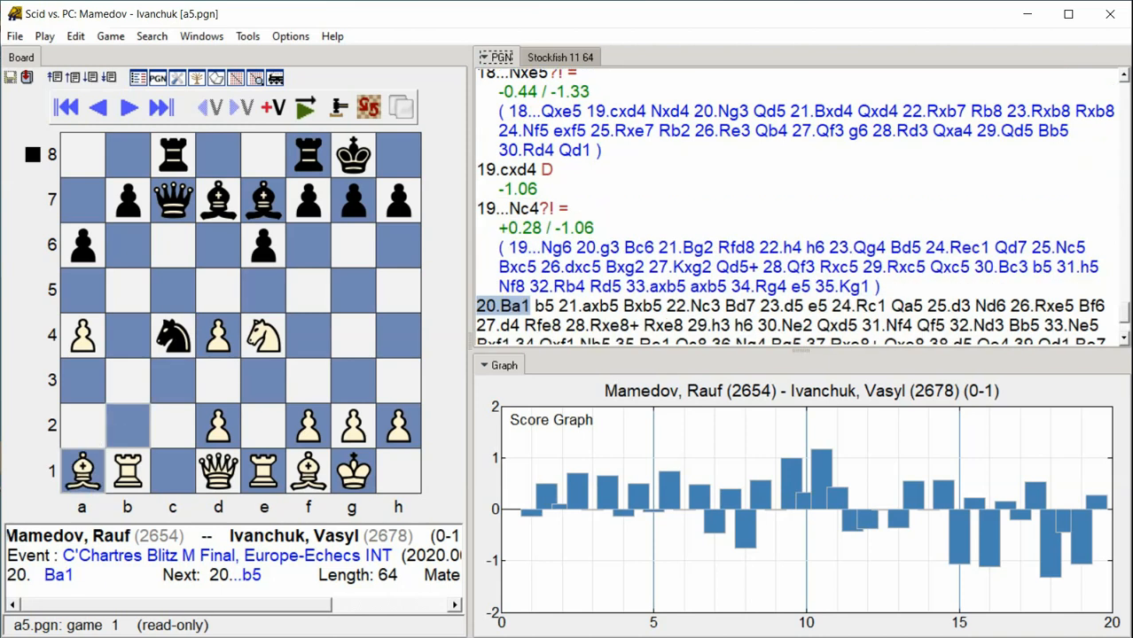
left_click(162, 108)
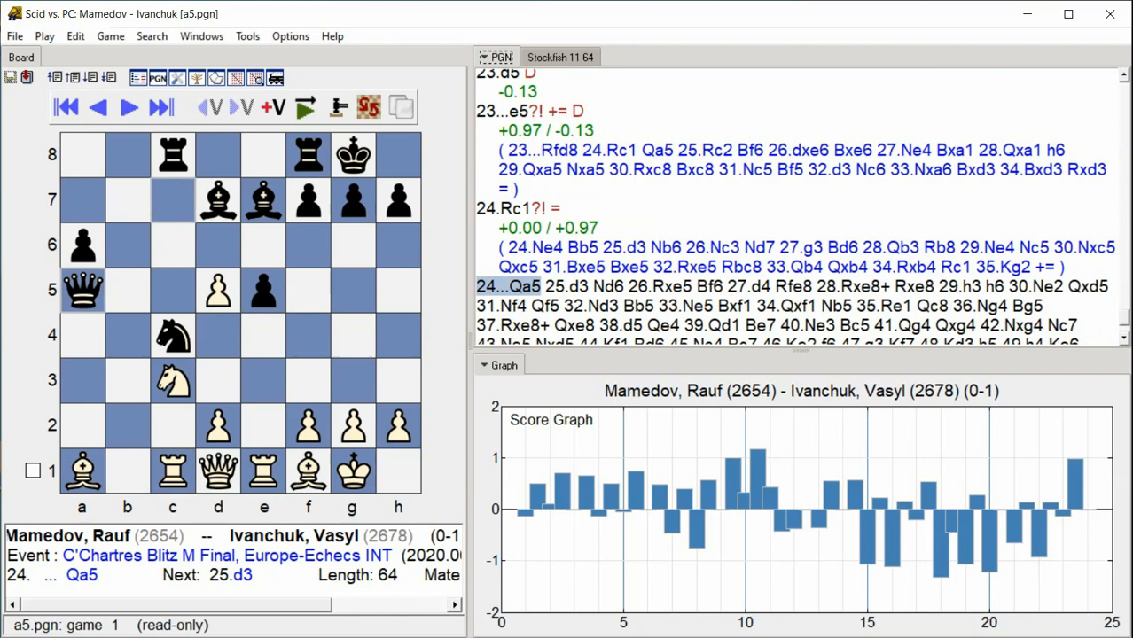
Continue the annotation through 33...Bxf1, extending evaluations and score graph to move 33
left_click(159, 108)
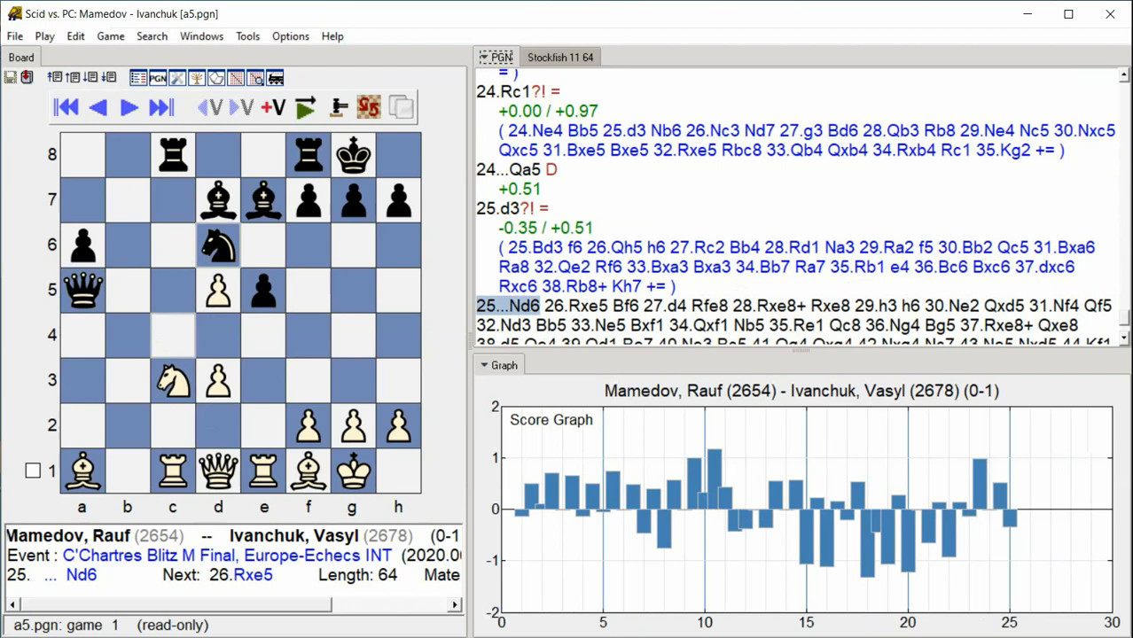
left_click(127, 107)
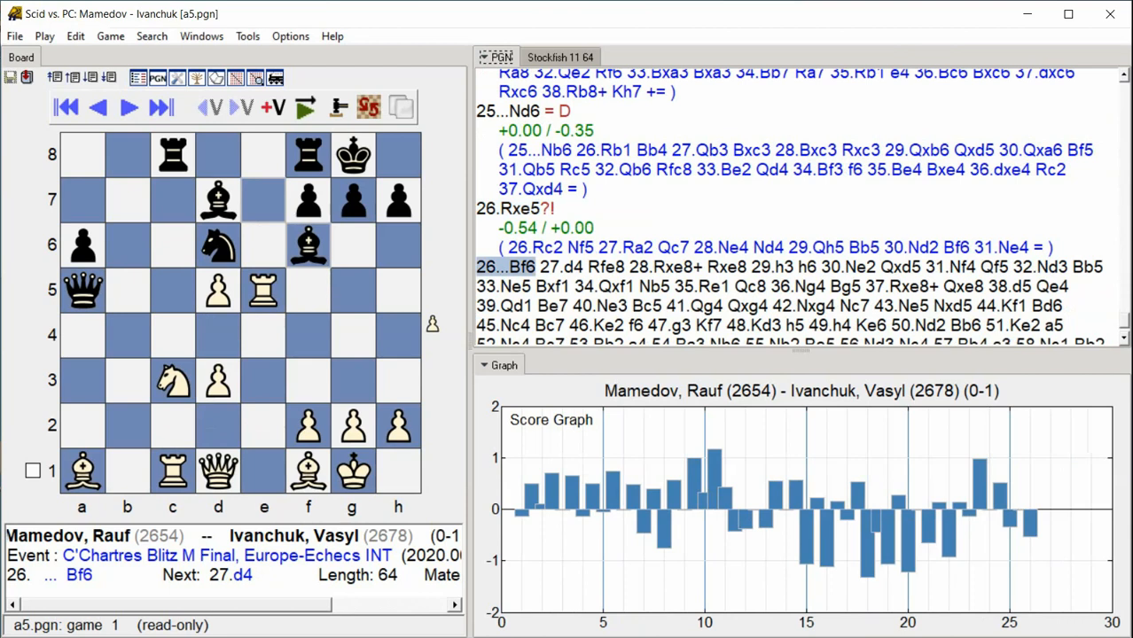
left_click(128, 108)
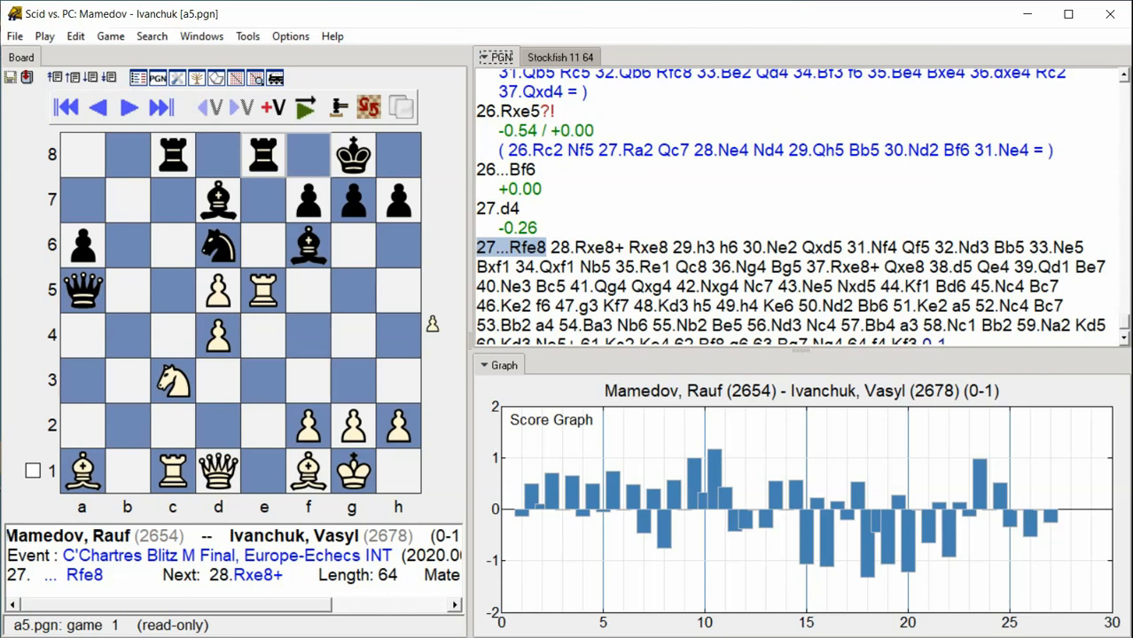
left_click(128, 108)
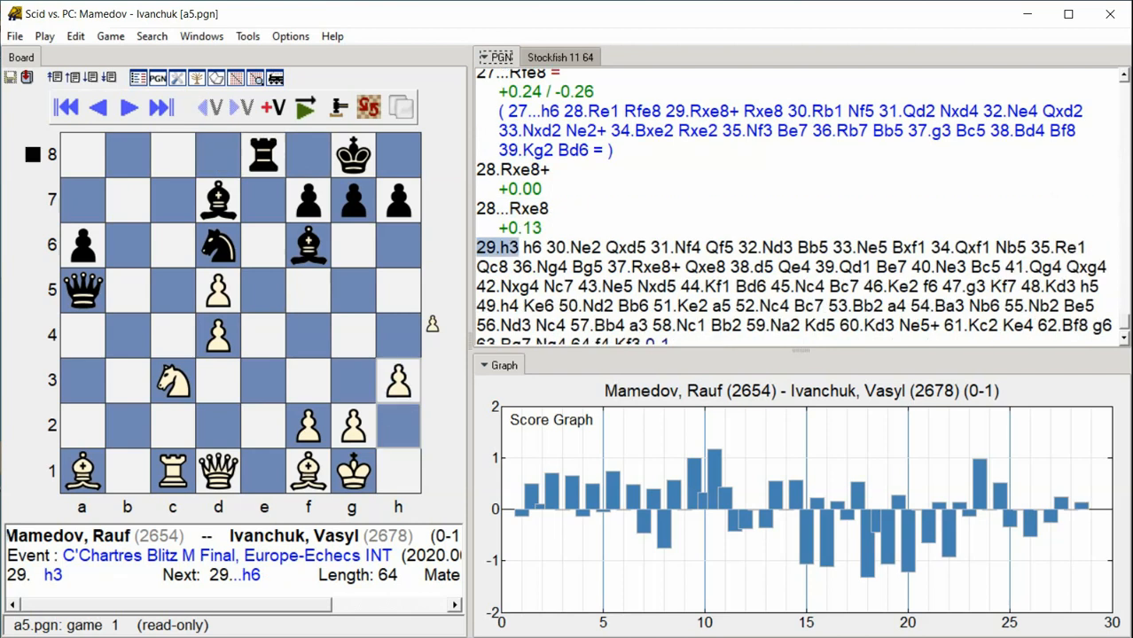
left_click(127, 108)
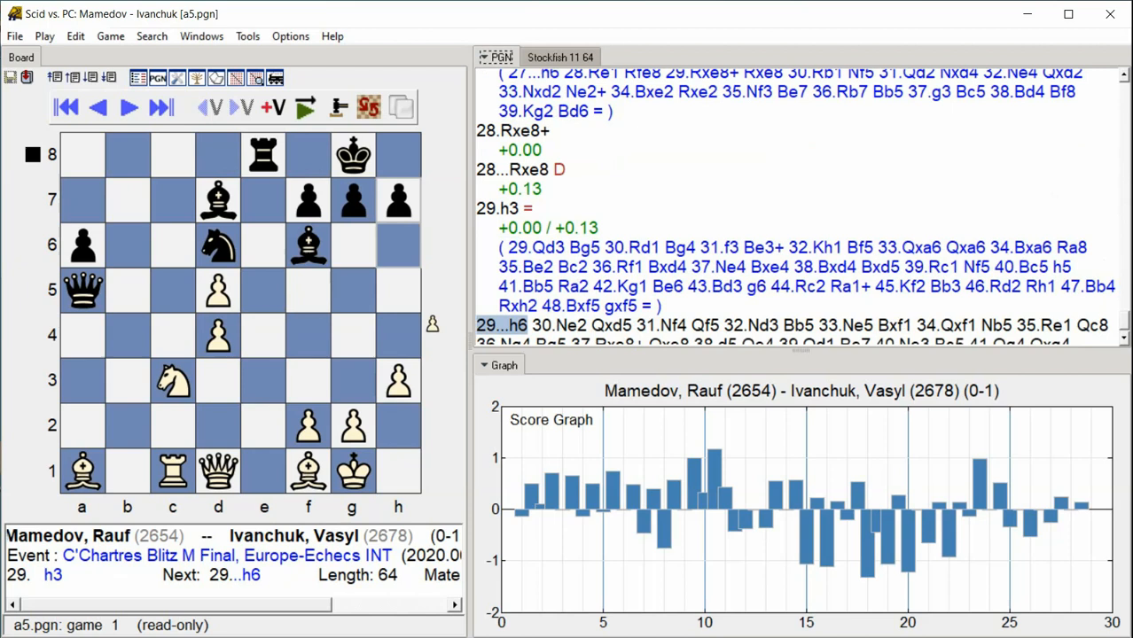
left_click(128, 108)
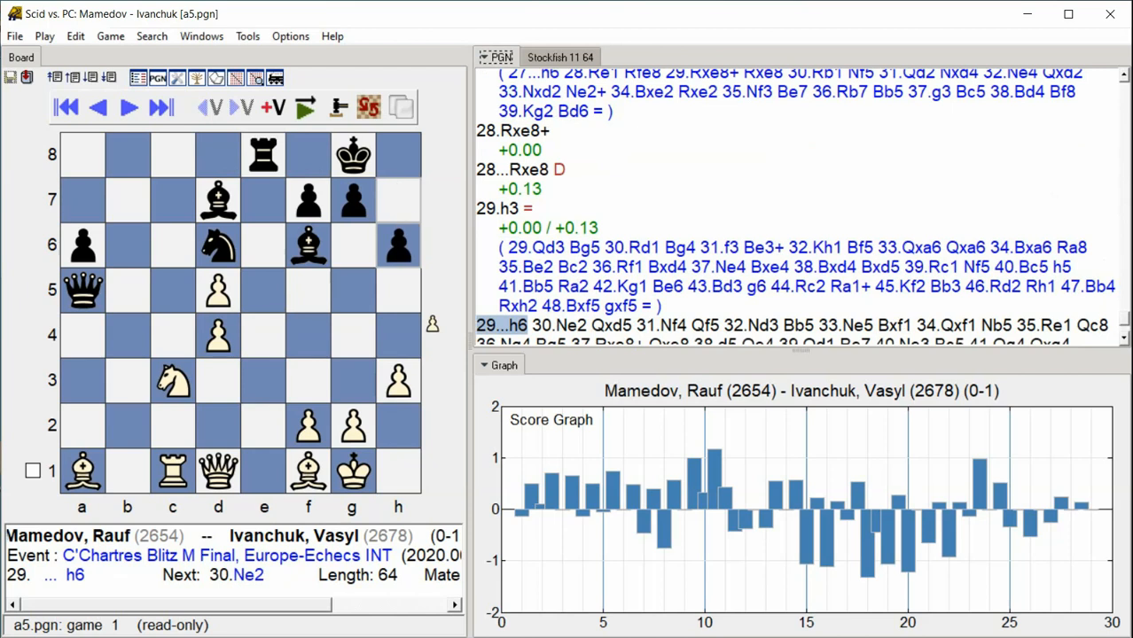
left_click(160, 107)
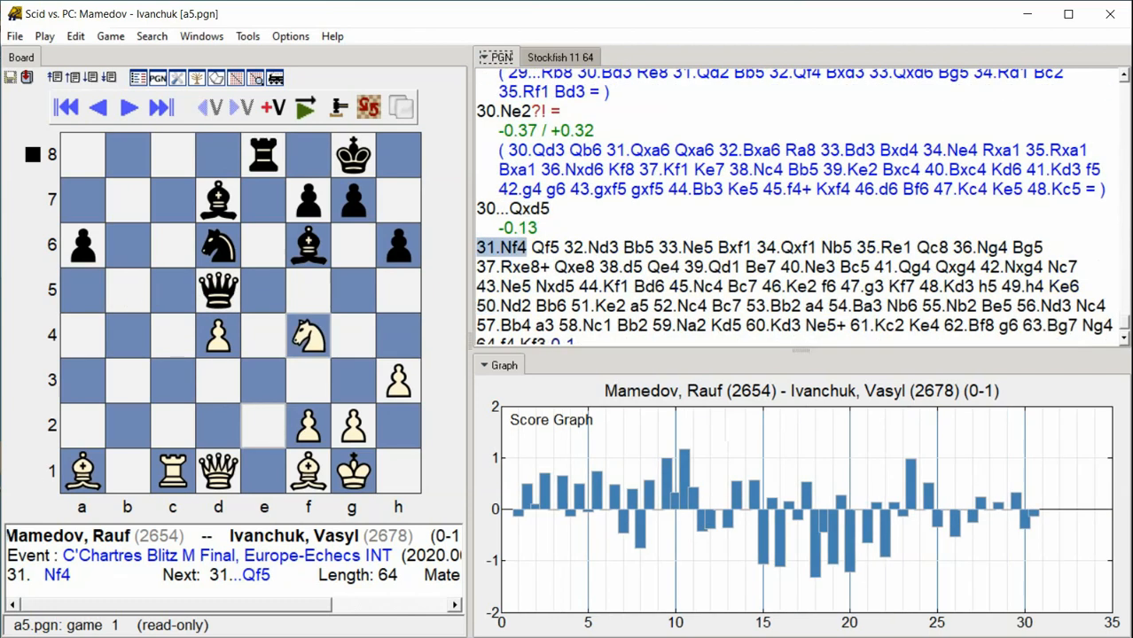
left_click(160, 108)
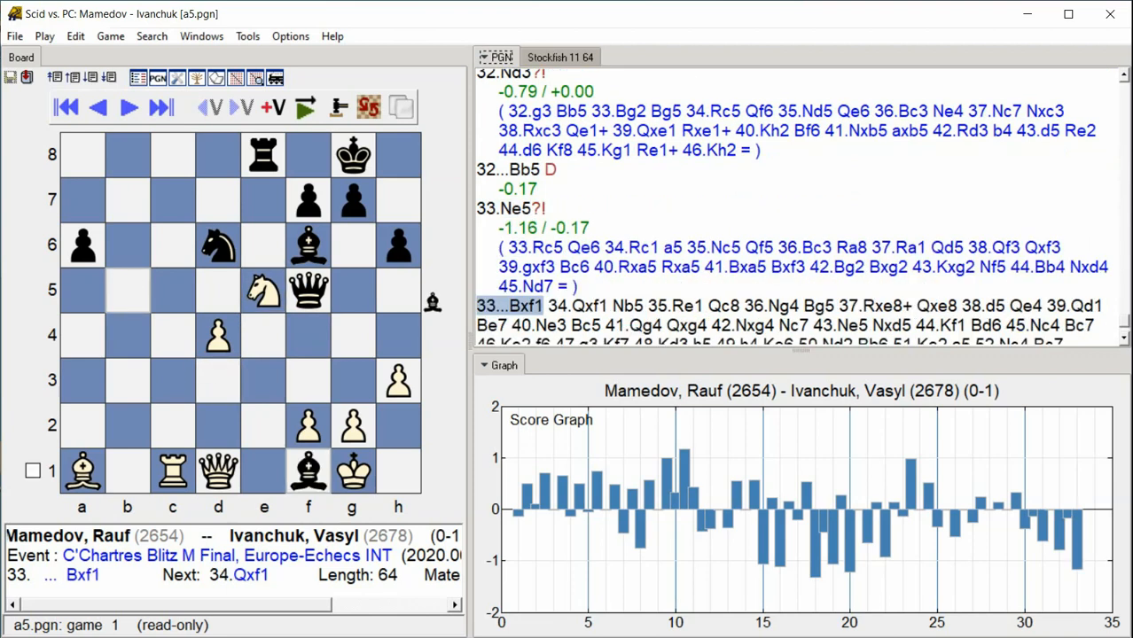
left_click(128, 106)
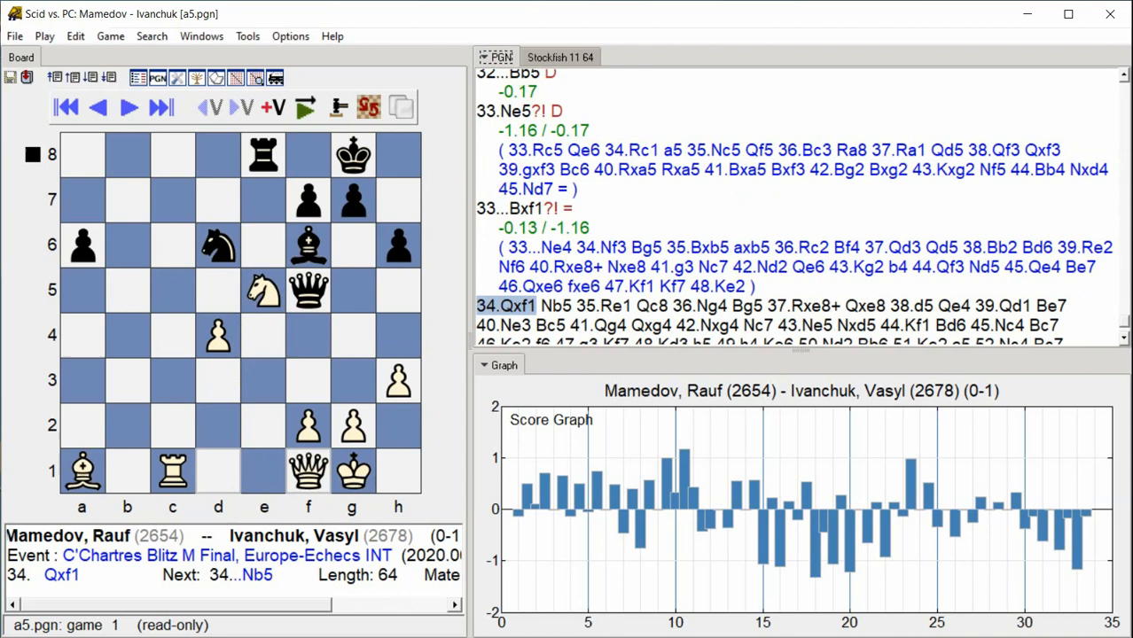
Step forward through the annotated moves from move 34 up to 42...Nc7
left_click(128, 108)
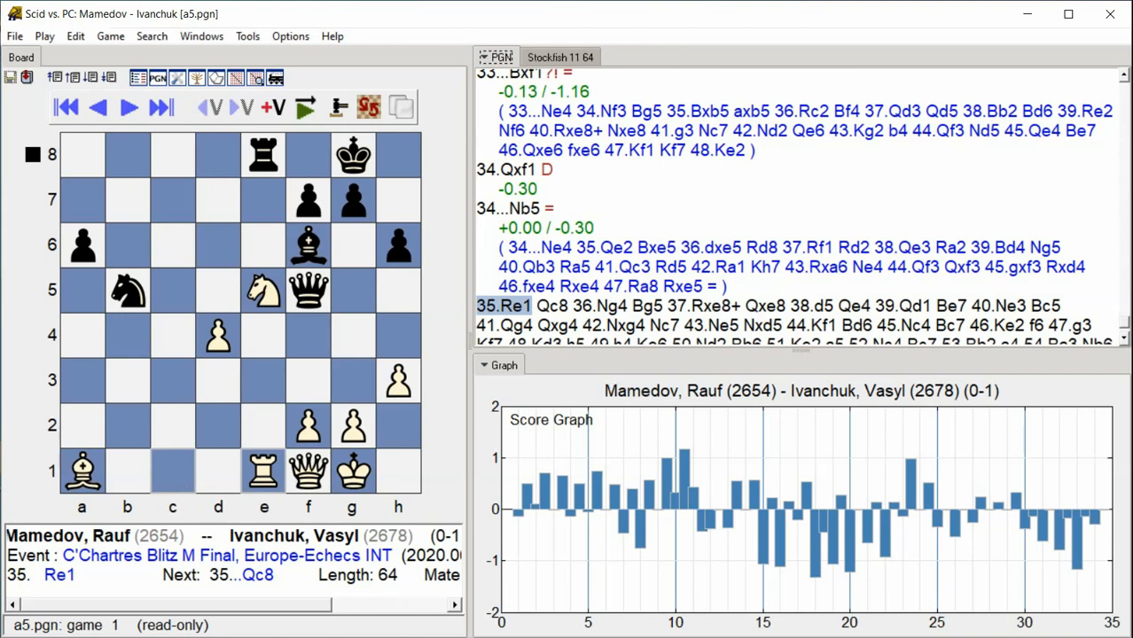
left_click(128, 108)
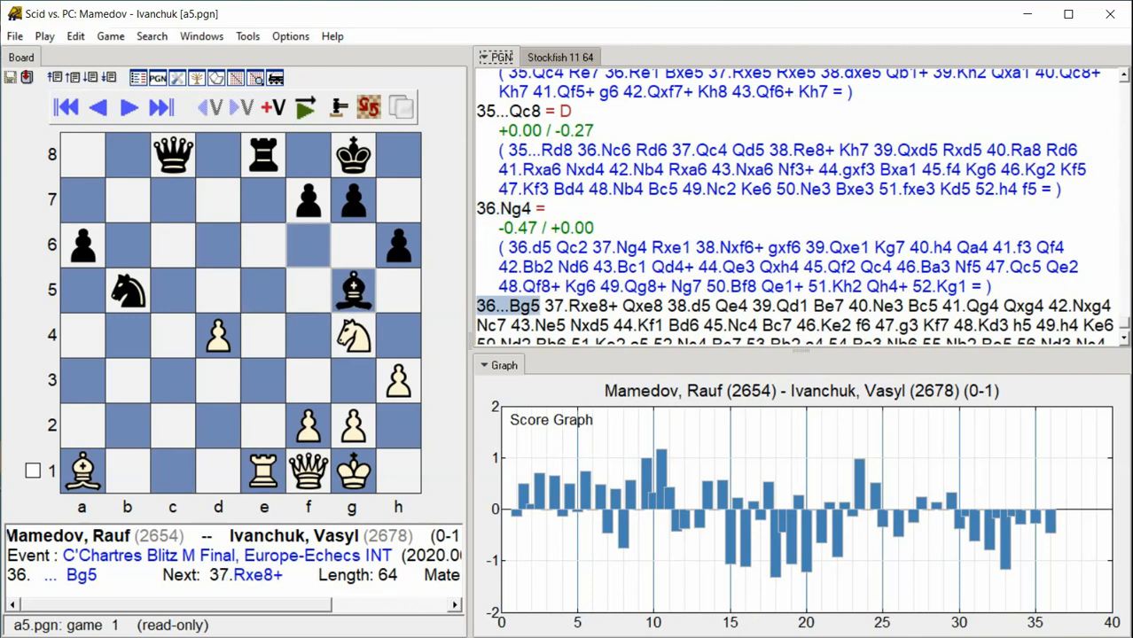
left_click(159, 106)
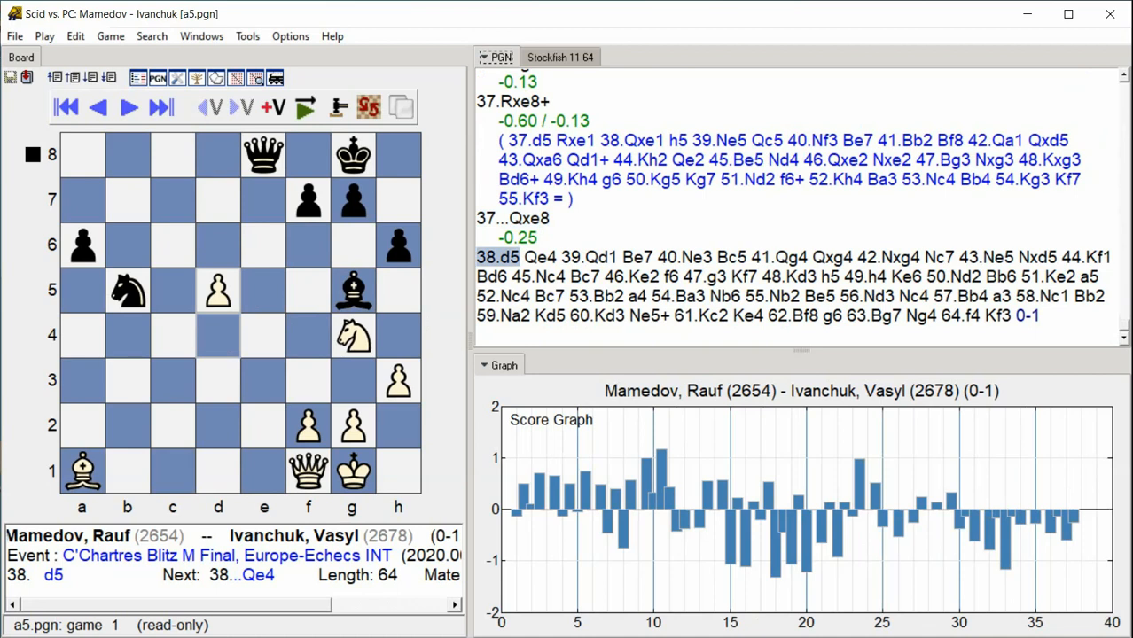
left_click(128, 108)
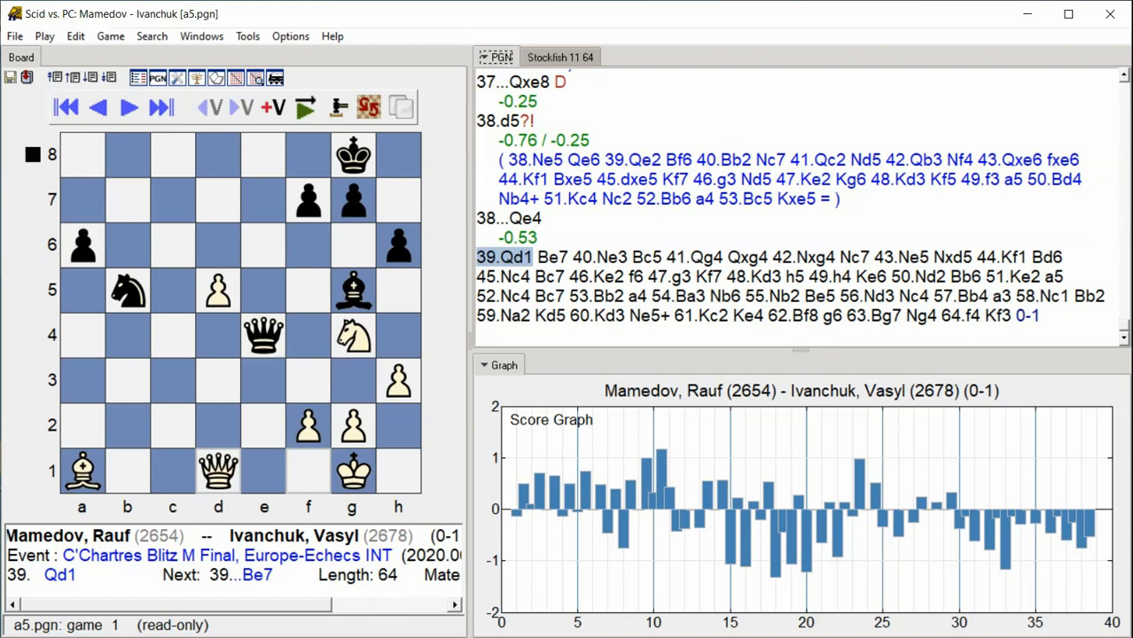
left_click(128, 108)
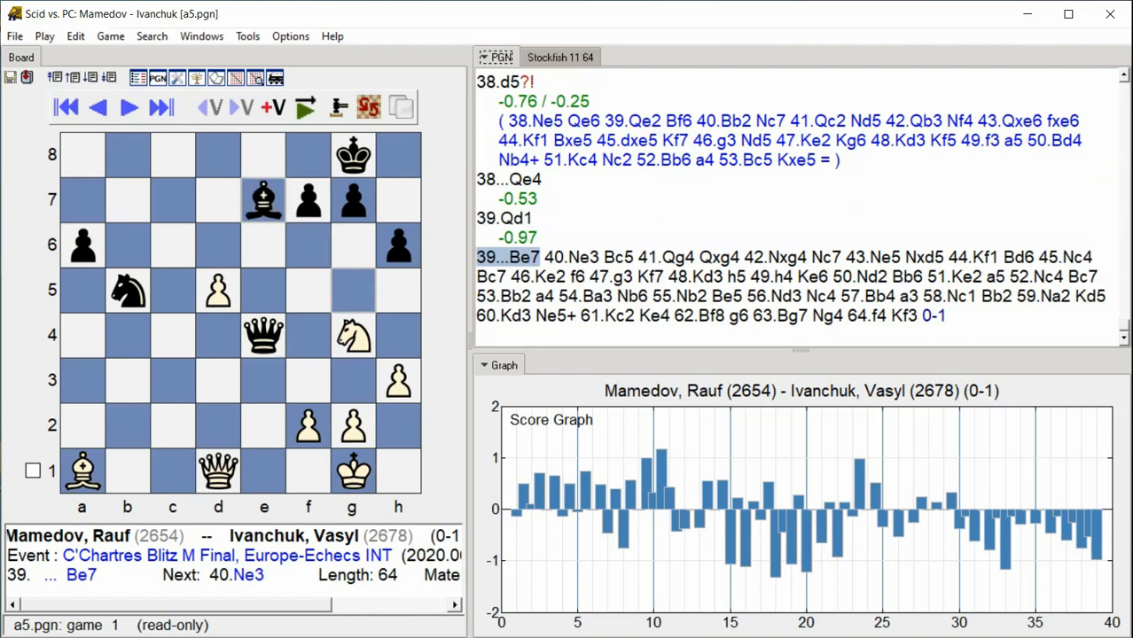
left_click(128, 106)
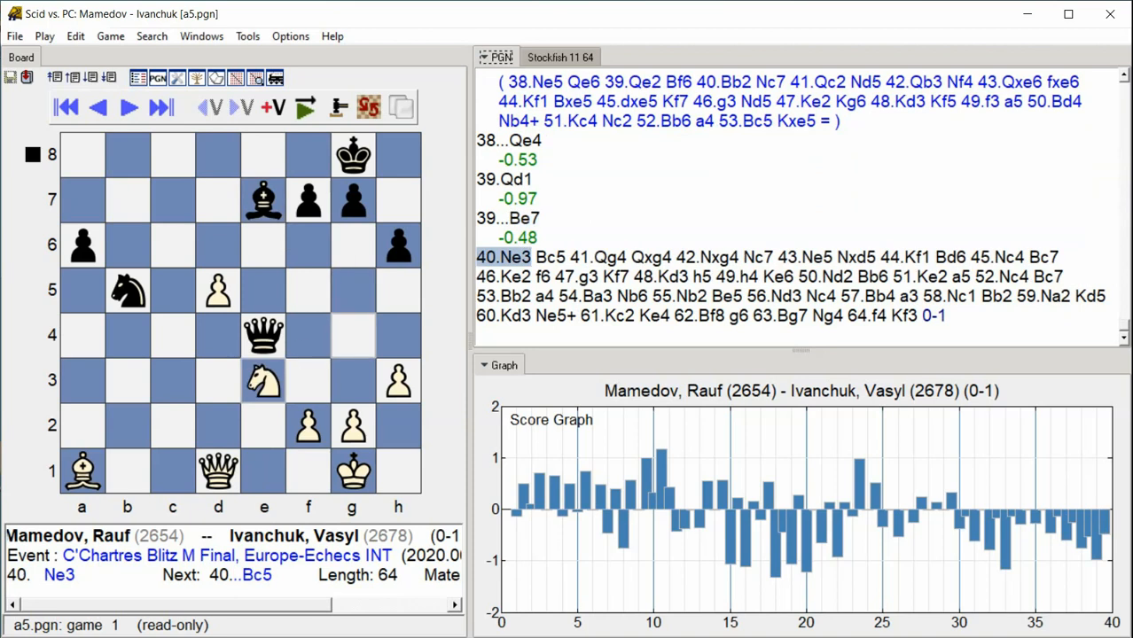
left_click(127, 108)
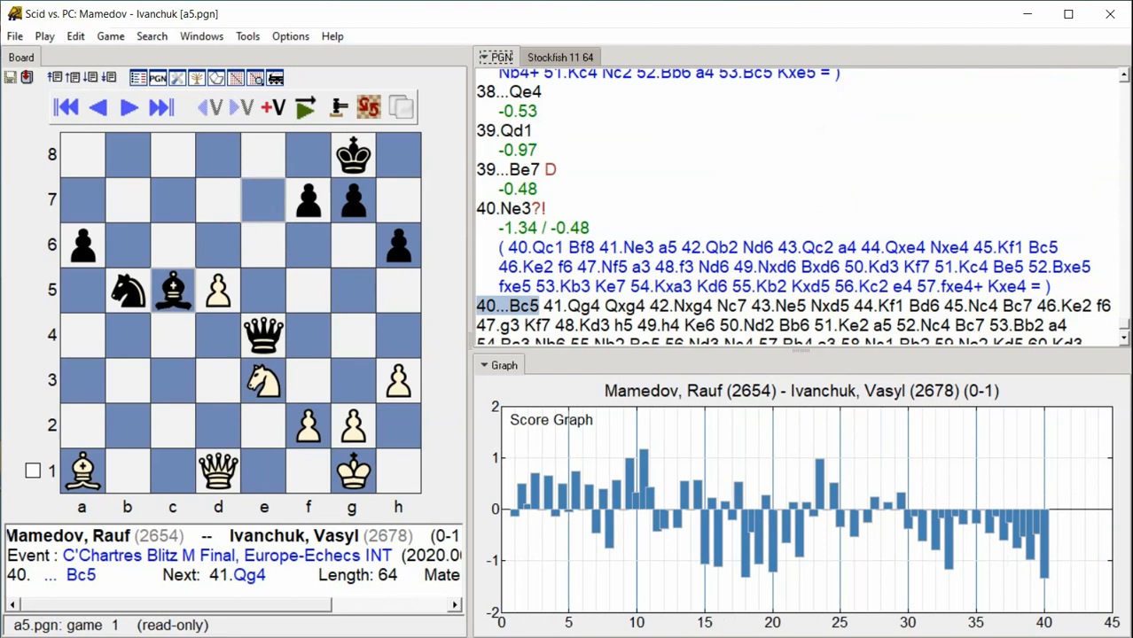
left_click(128, 106)
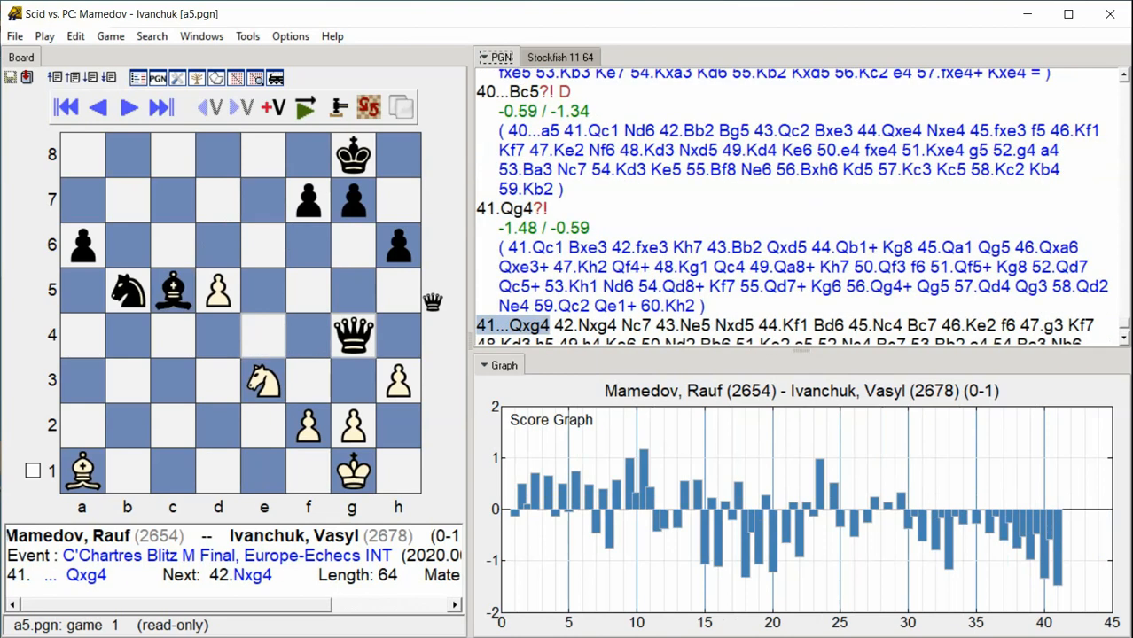
left_click(160, 107)
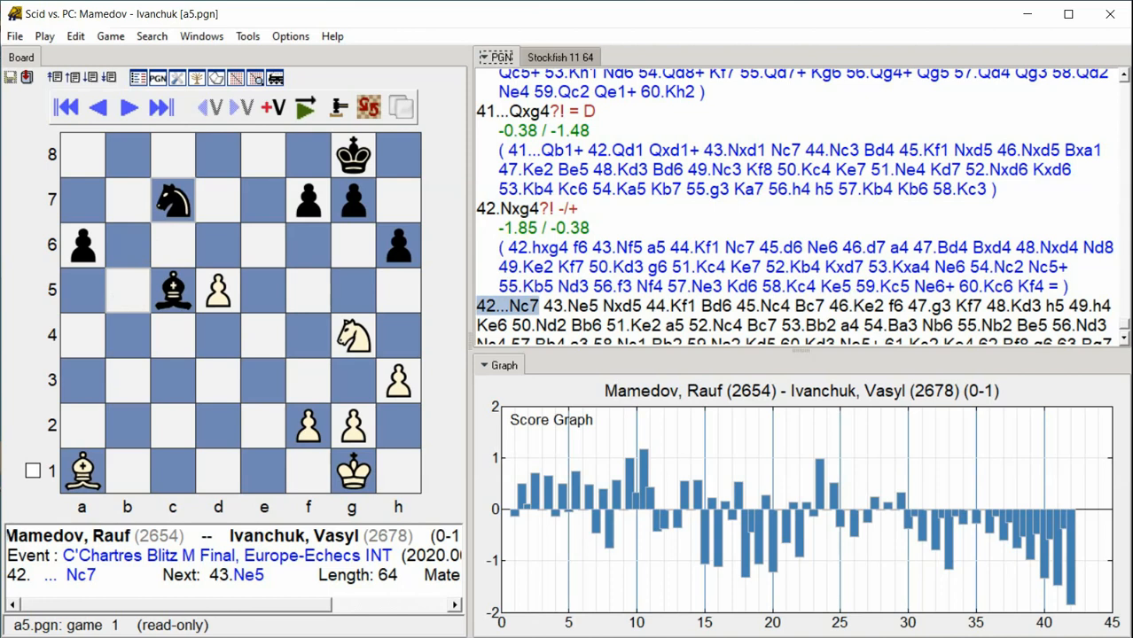
Advance from 43.Ne5 through 43...Nxd5, 44...Bd6, 45.Nc4, 45...Bc7 to White's 47.g3
left_click(160, 106)
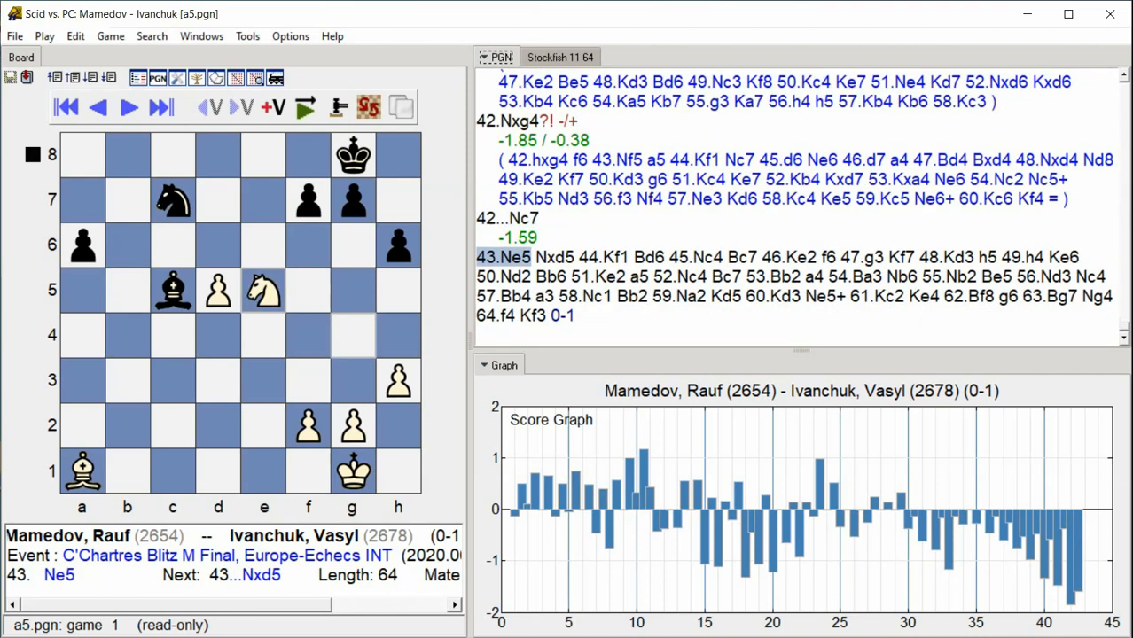
left_click(128, 107)
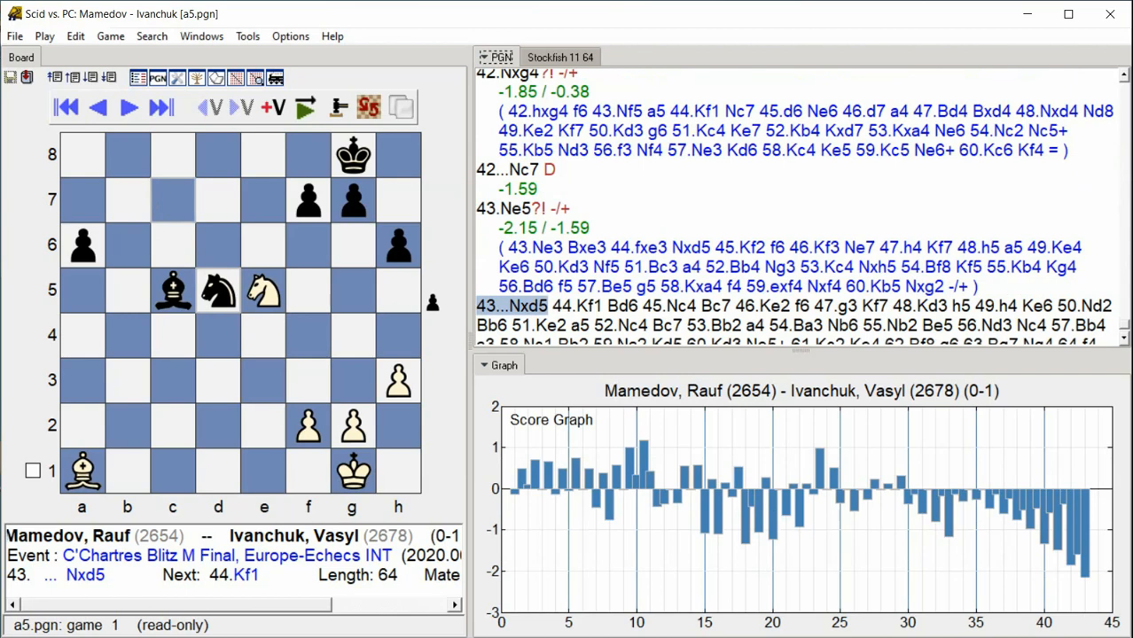
scroll("down", 3)
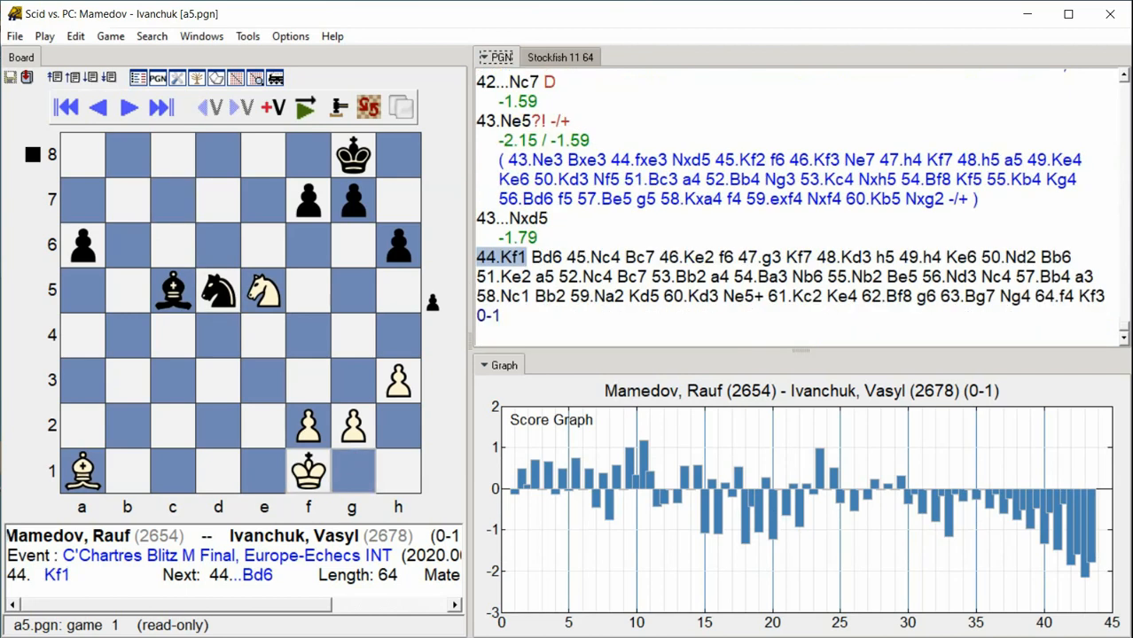
left_click(125, 108)
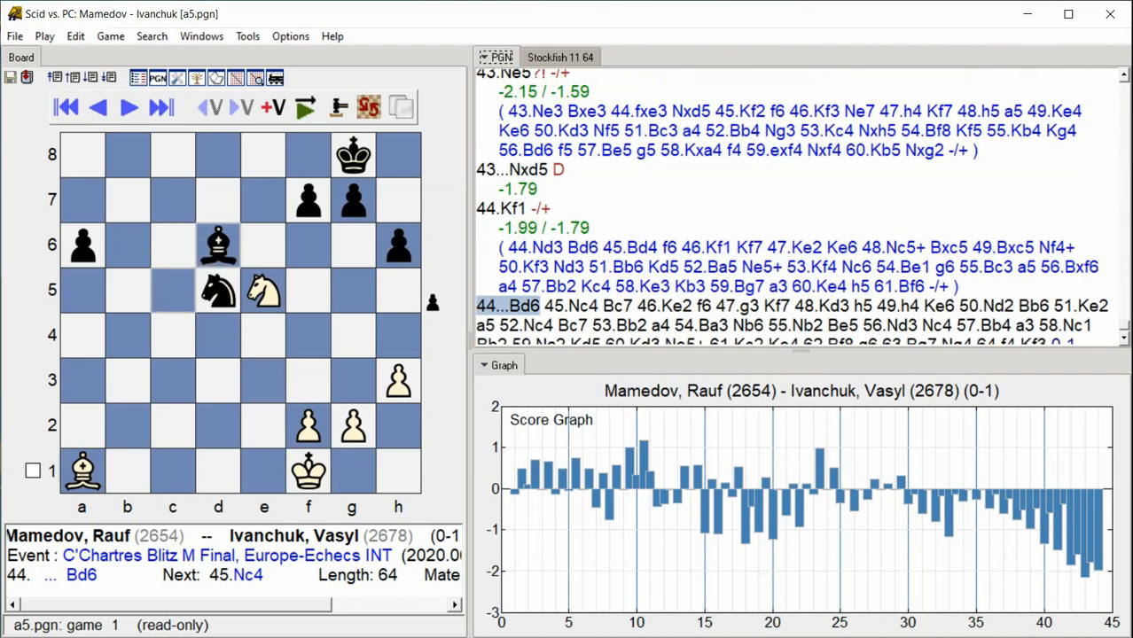
left_click(160, 108)
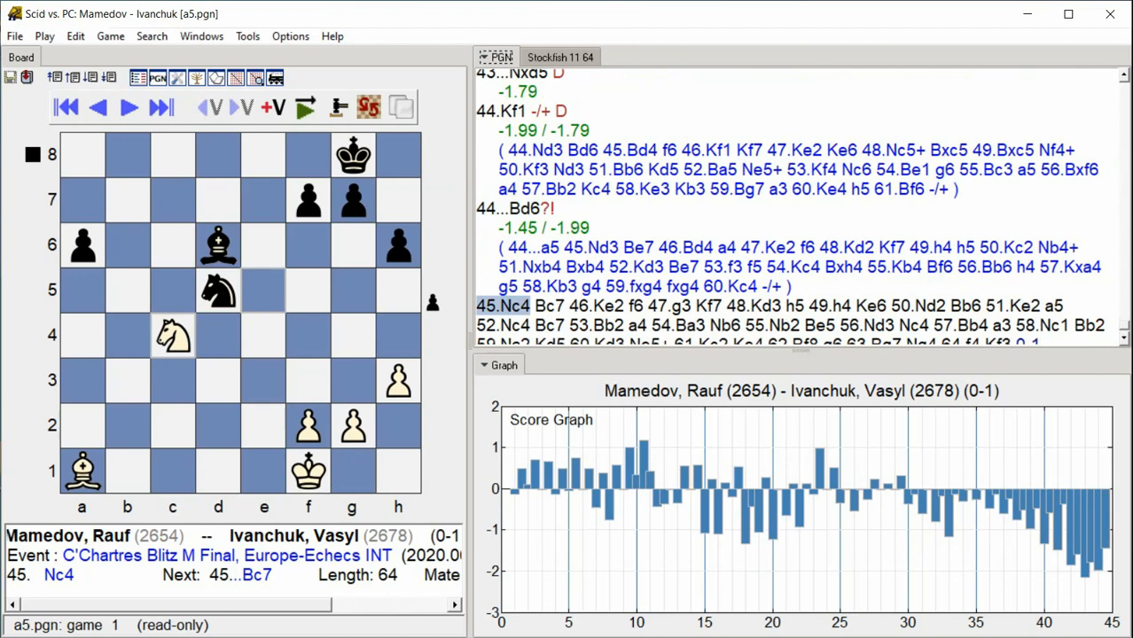
left_click(160, 108)
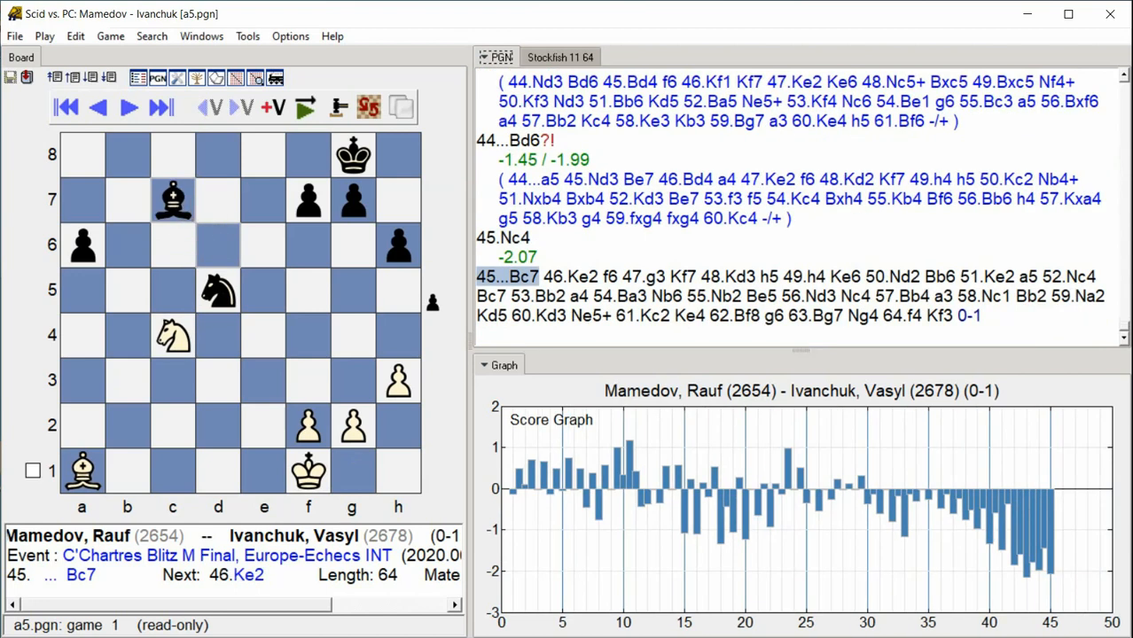
left_click(160, 107)
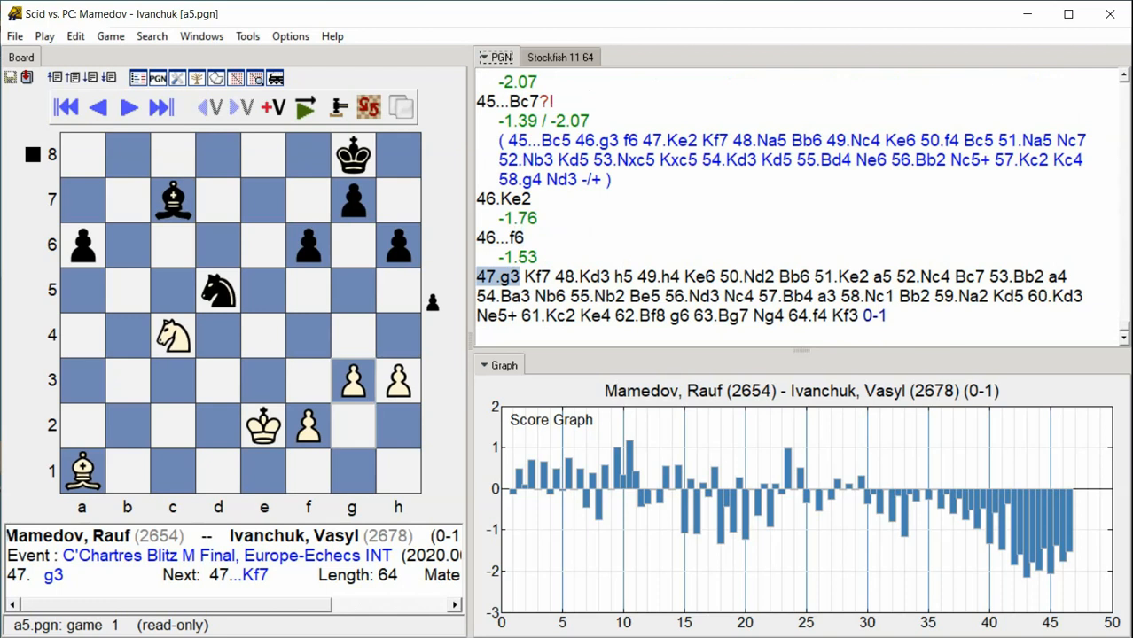
Step from 47...Kf7 through 49.h4, 49...Ke6, 50.Nd2 and 51...a5 to 53.Bb2
left_click(127, 108)
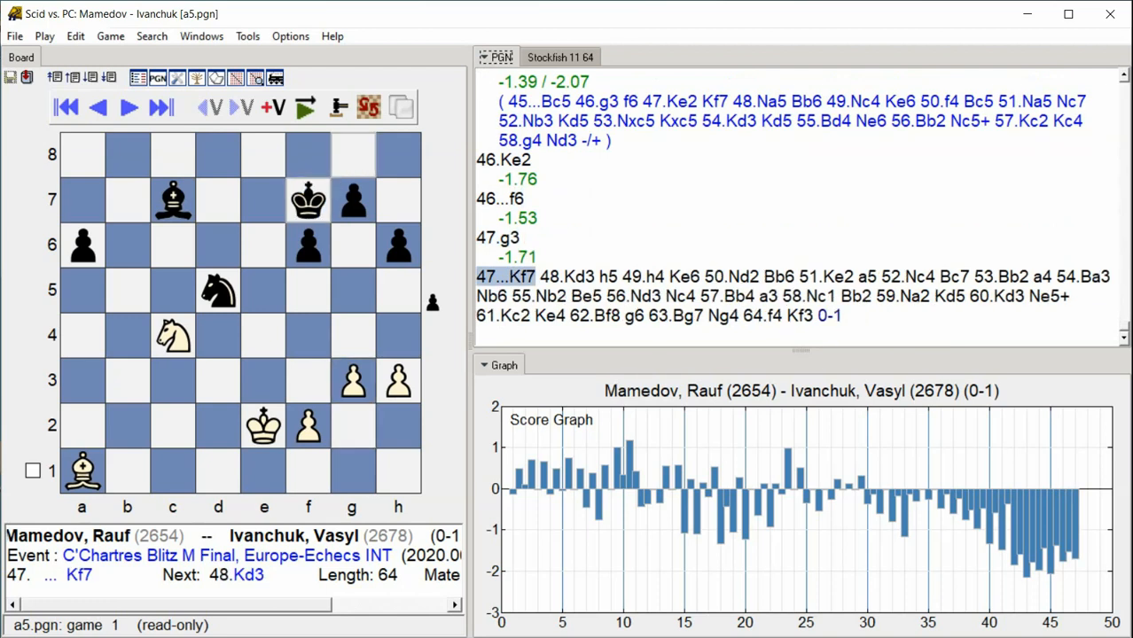
left_click(128, 106)
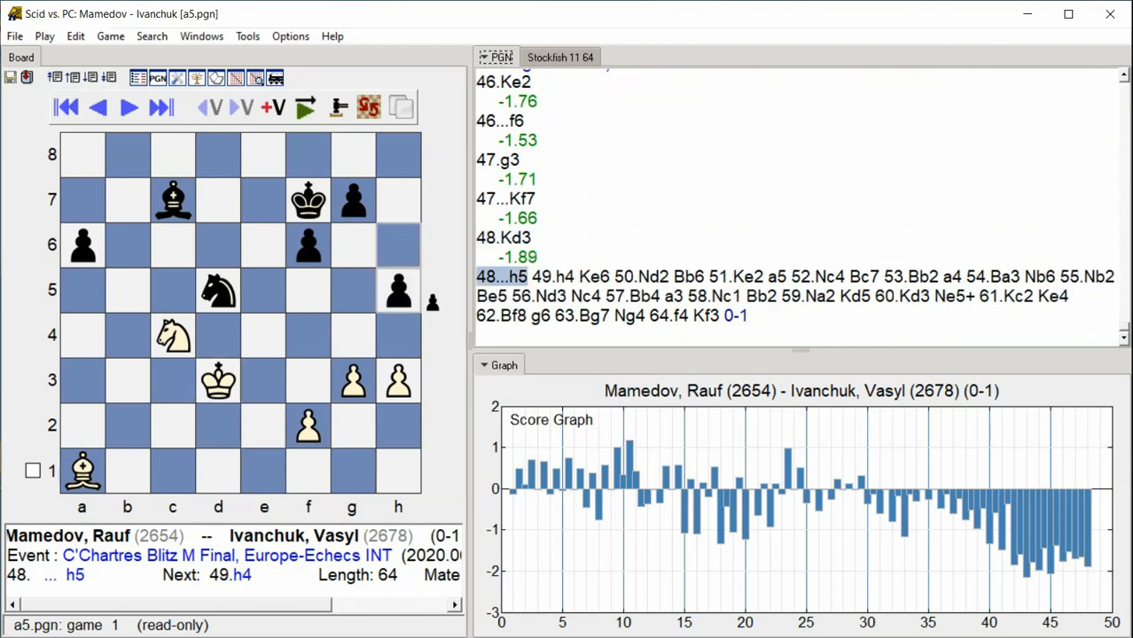
left_click(128, 106)
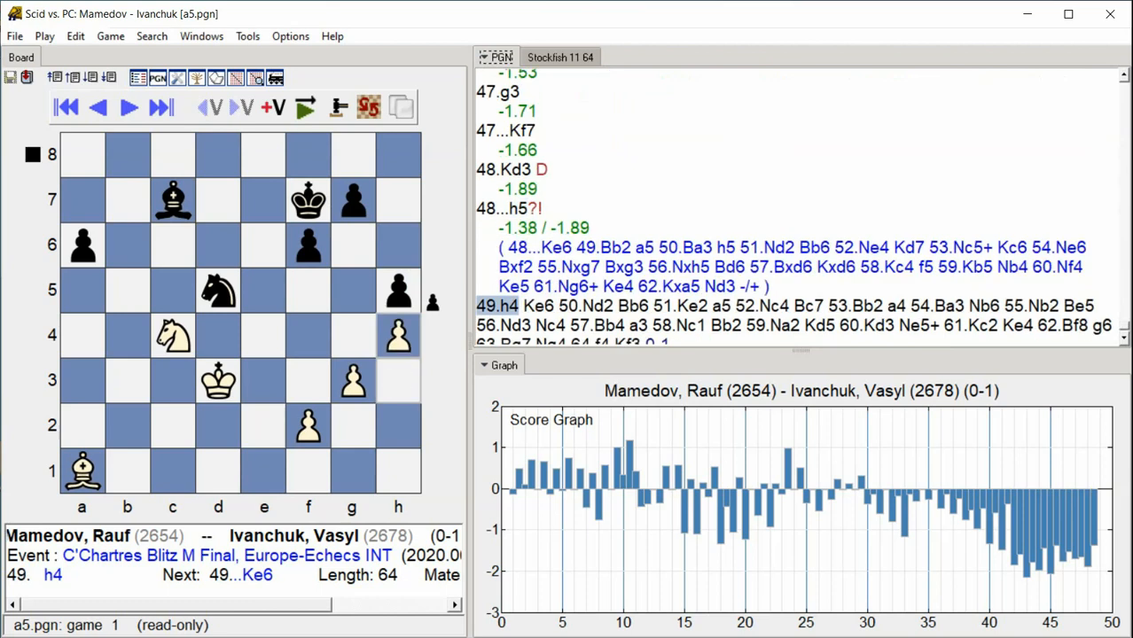
left_click(128, 108)
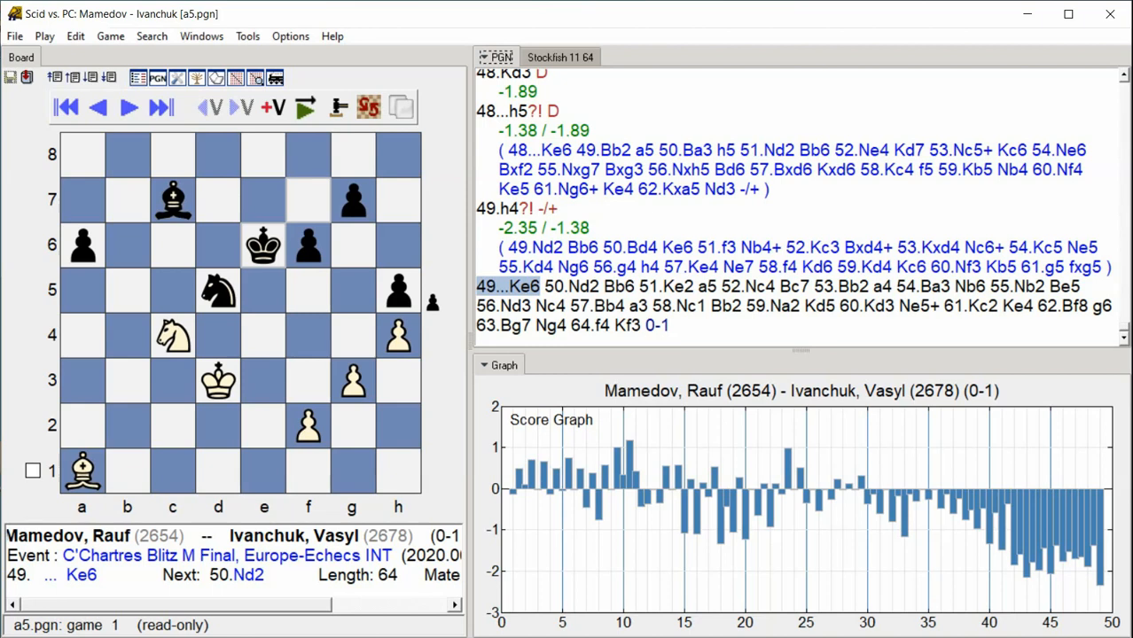
left_click(127, 108)
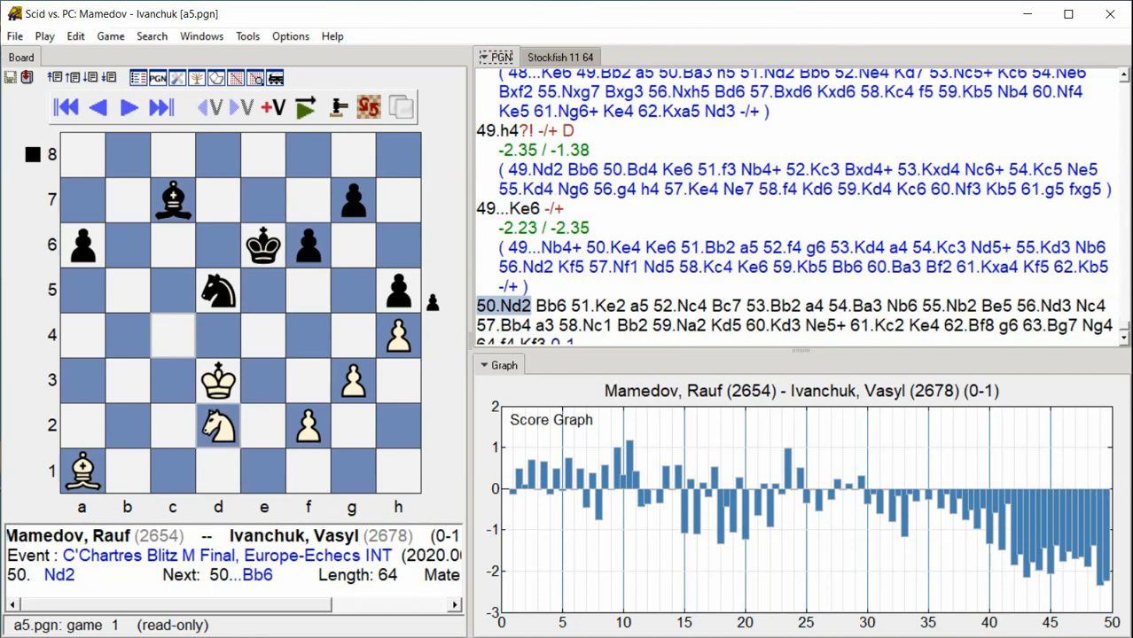
left_click(160, 108)
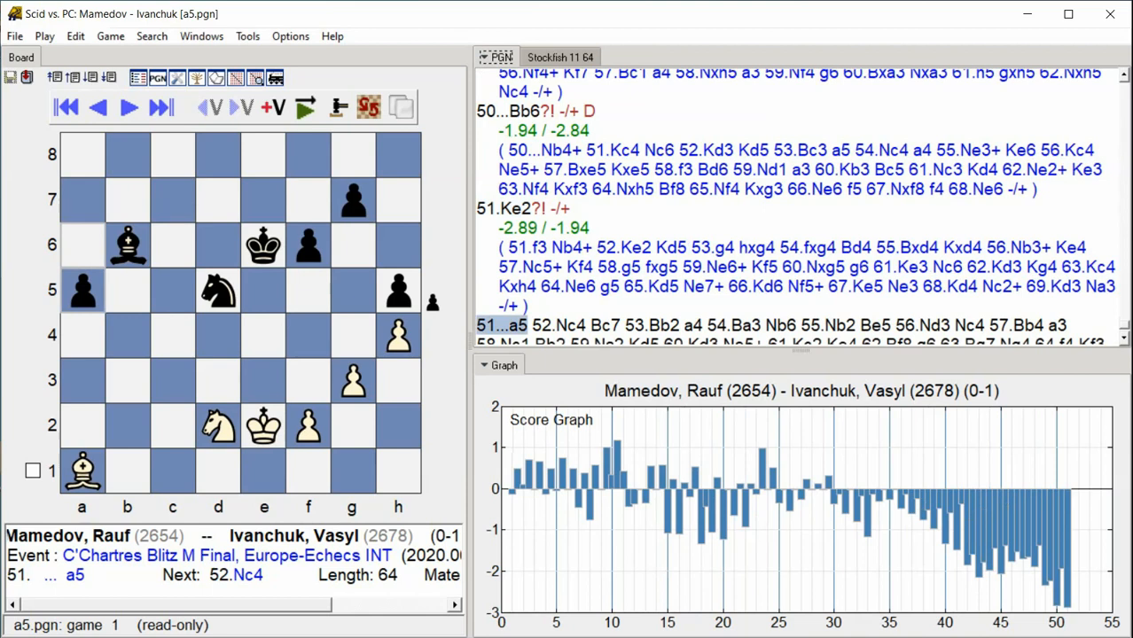
left_click(127, 106)
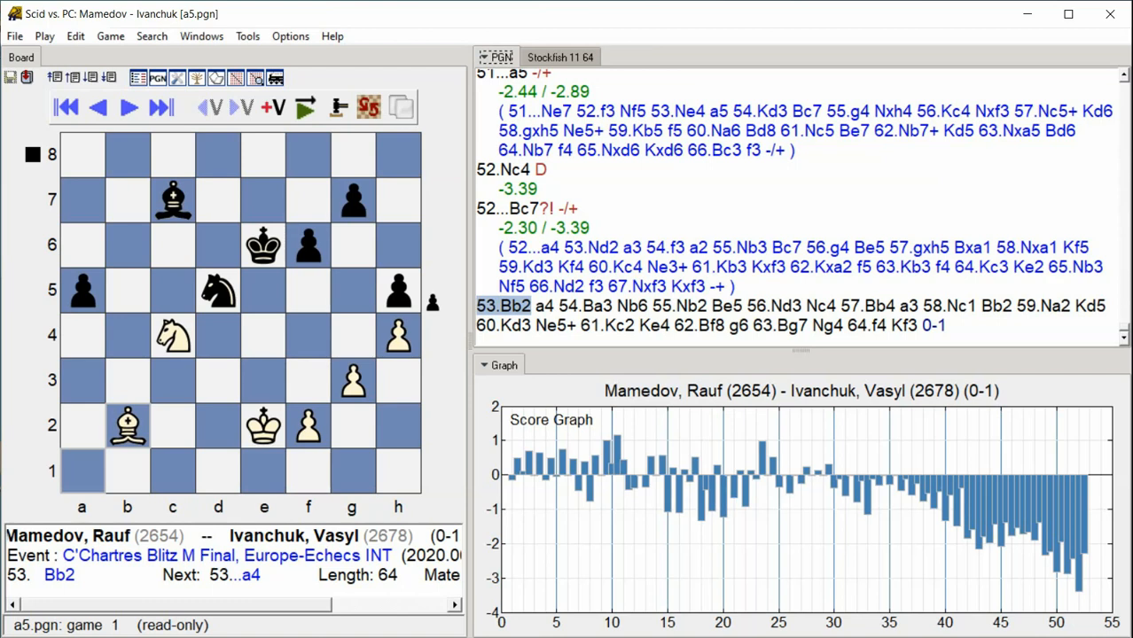
Step from 53...a4 through 54...Nb6, 55.Nb2, 56...Nc4 and 57.Bb4 to 58.Nc1
left_click(128, 108)
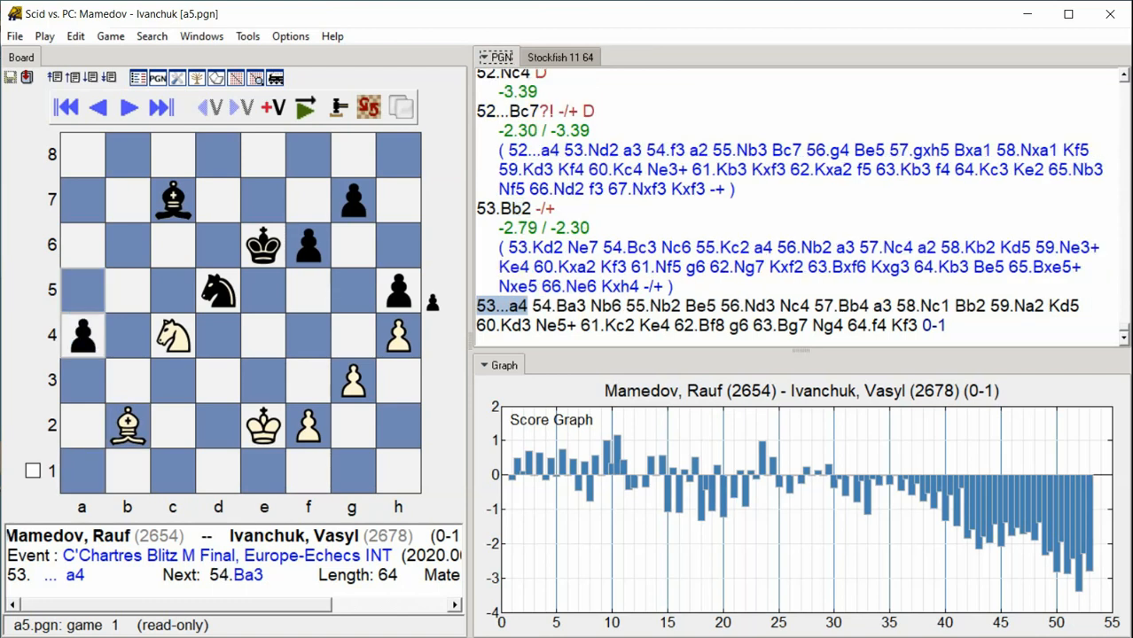
left_click(128, 106)
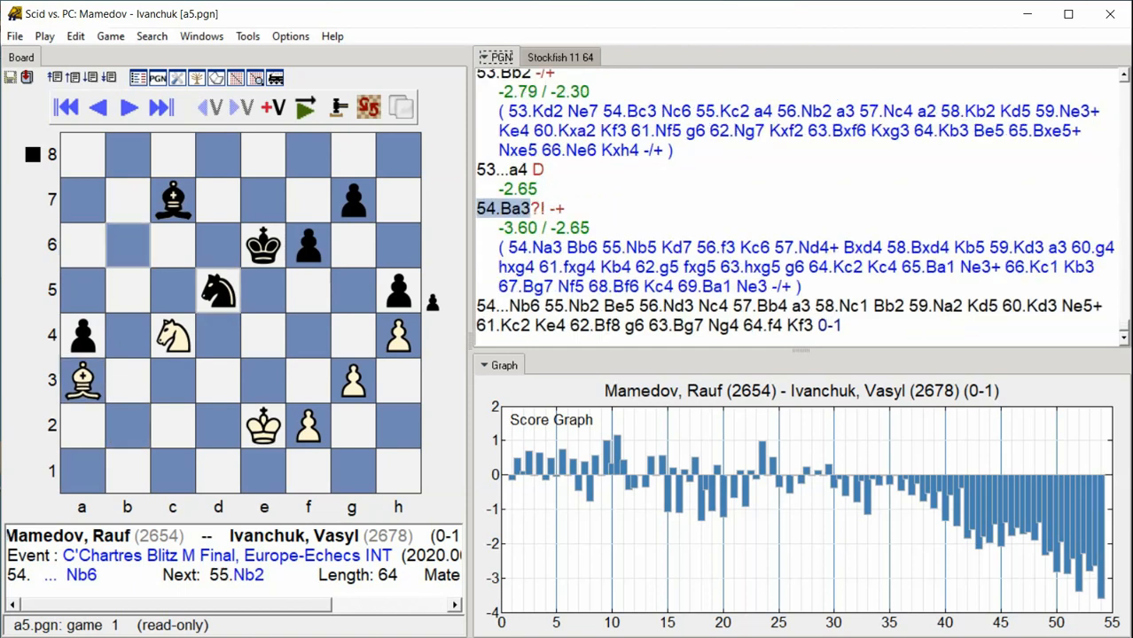
left_click(128, 107)
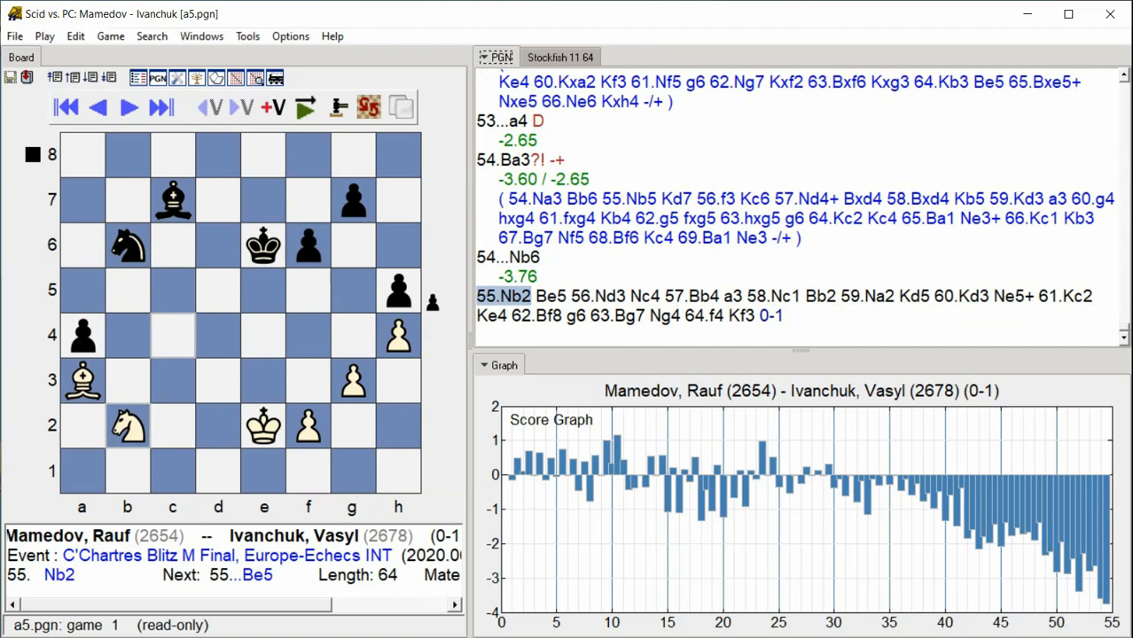
left_click(160, 107)
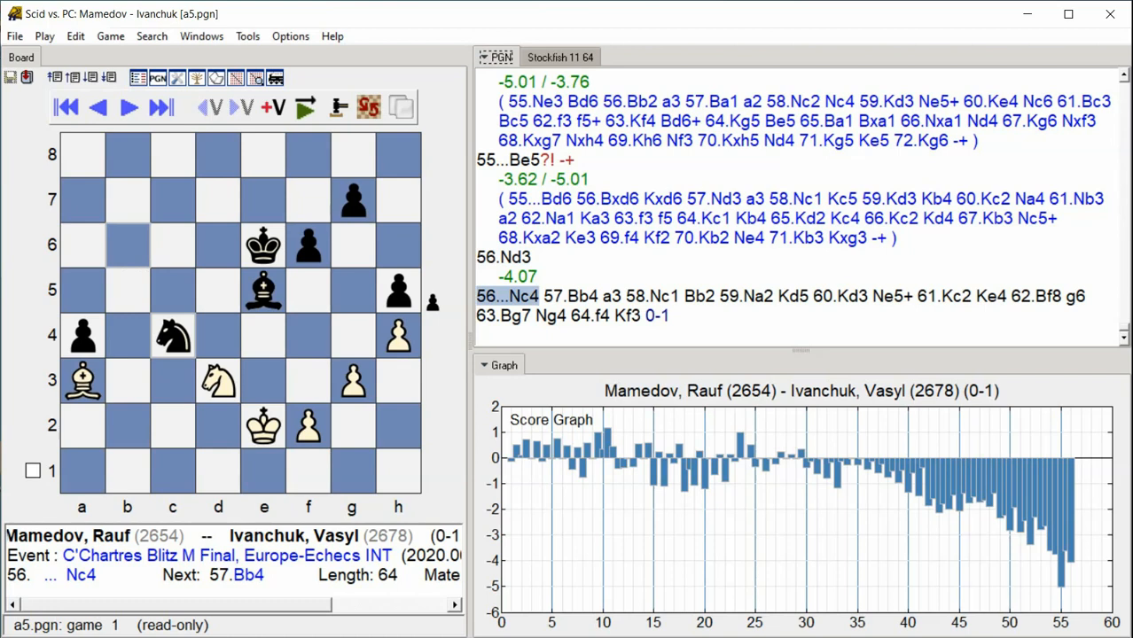
left_click(128, 107)
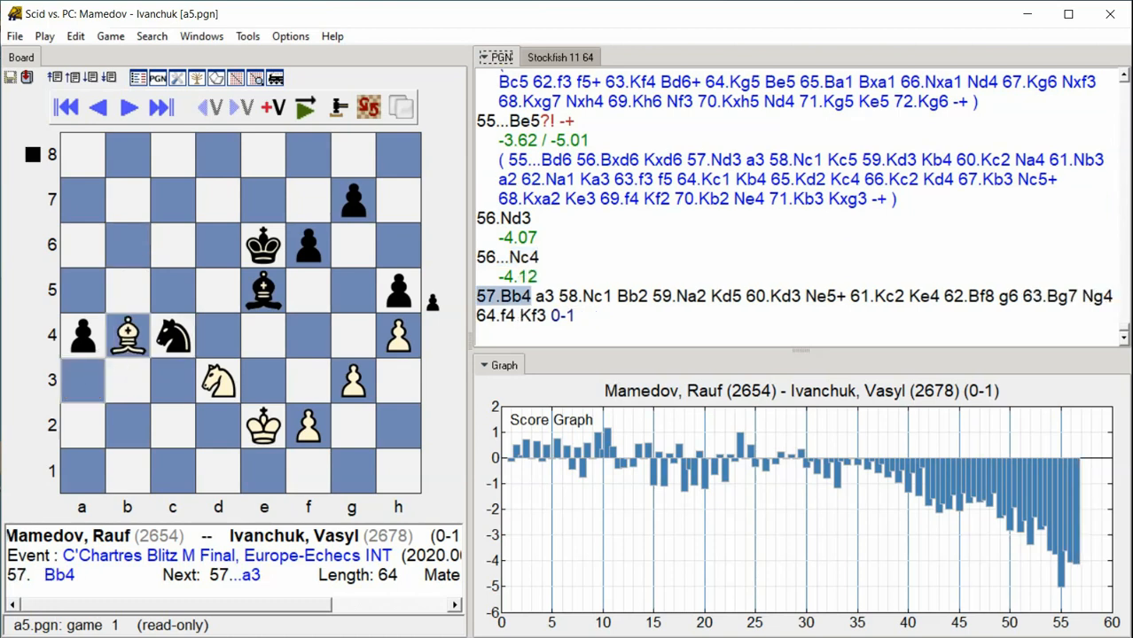
left_click(160, 106)
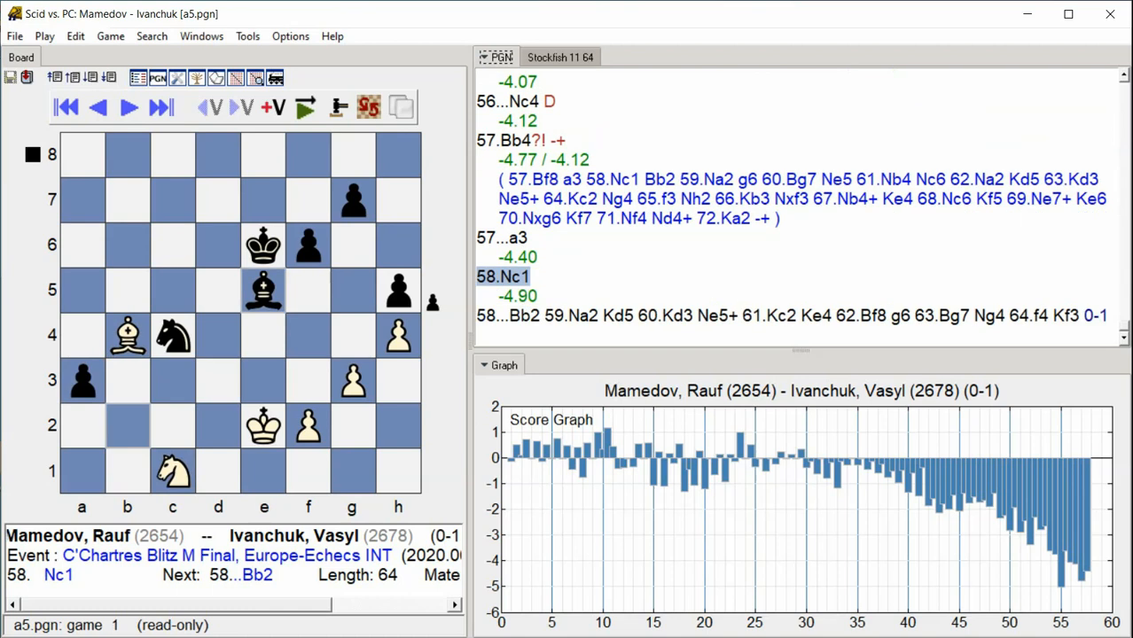
Step from 58...Bb2 through 60.Kd3, 61.Kc2, 62.Bf8, 62...g6, 63.Bg7 to 63...Ng4 and the final move
left_click(159, 107)
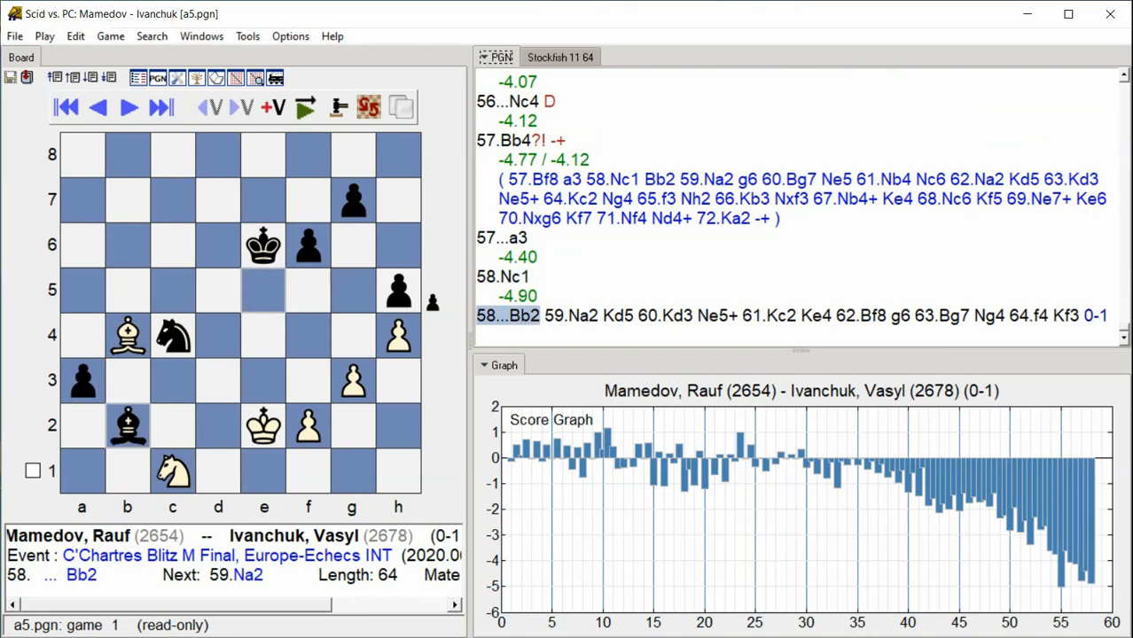
left_click(160, 106)
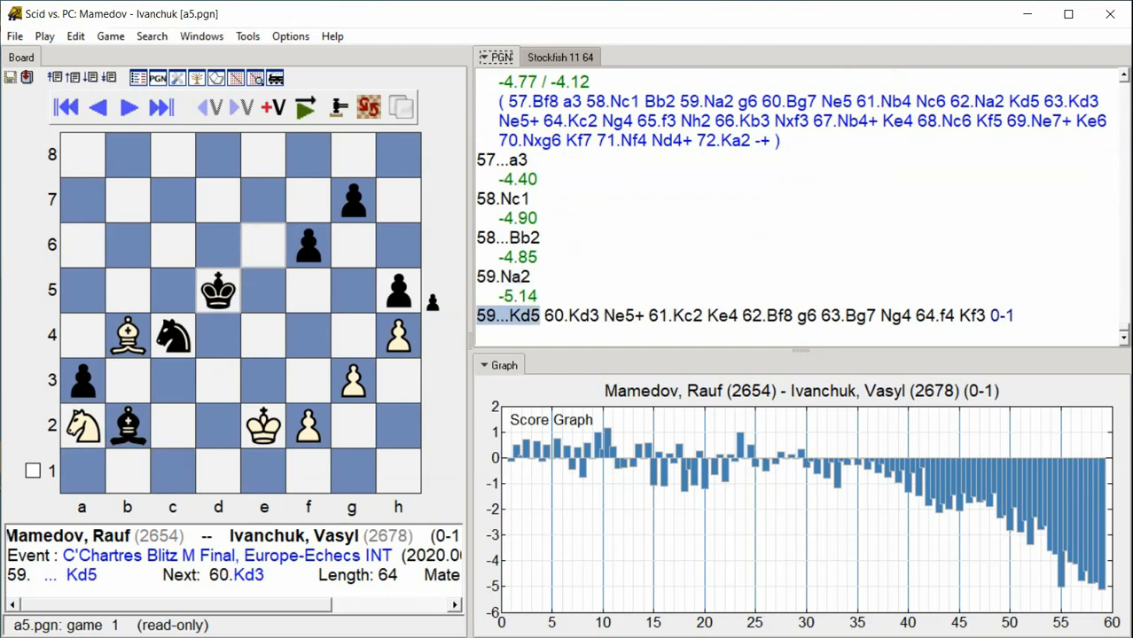
left_click(159, 108)
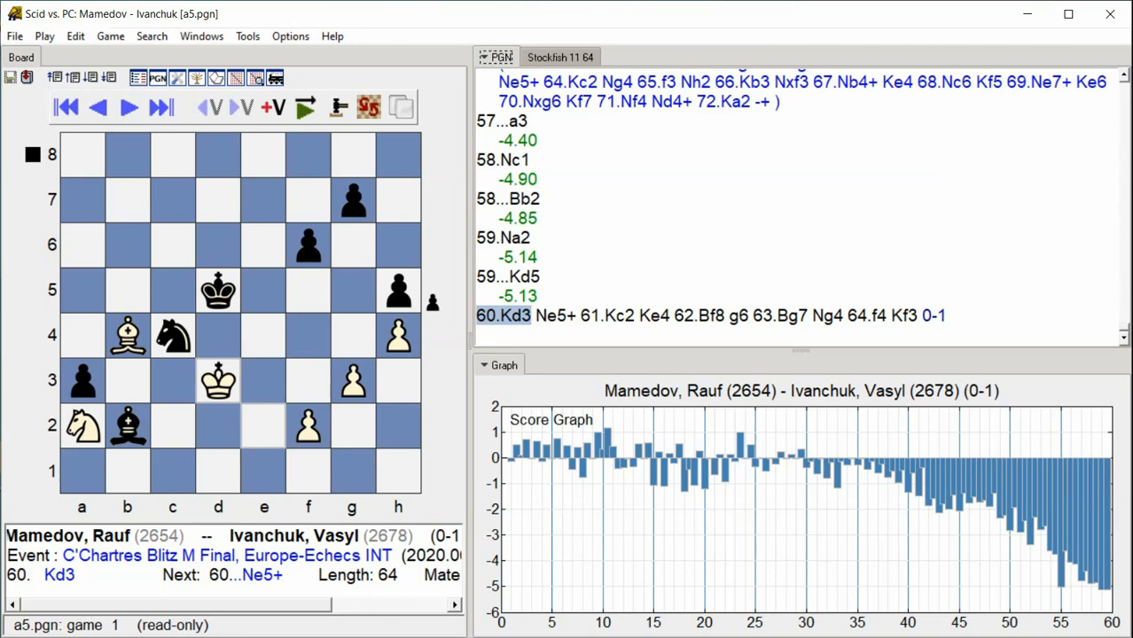
left_click(128, 106)
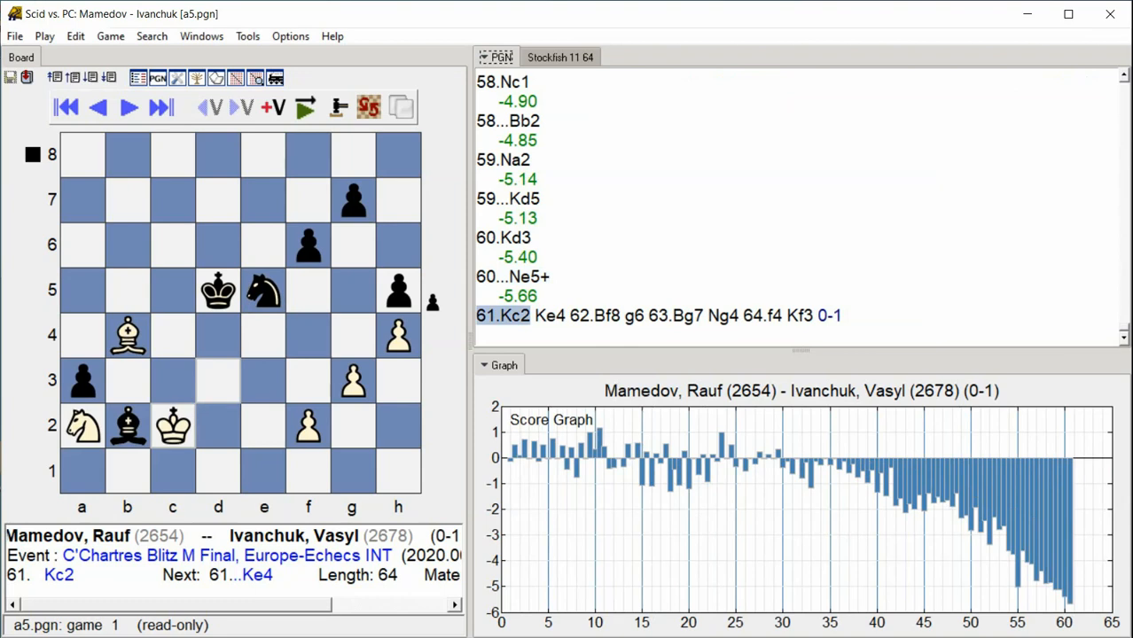
left_click(128, 107)
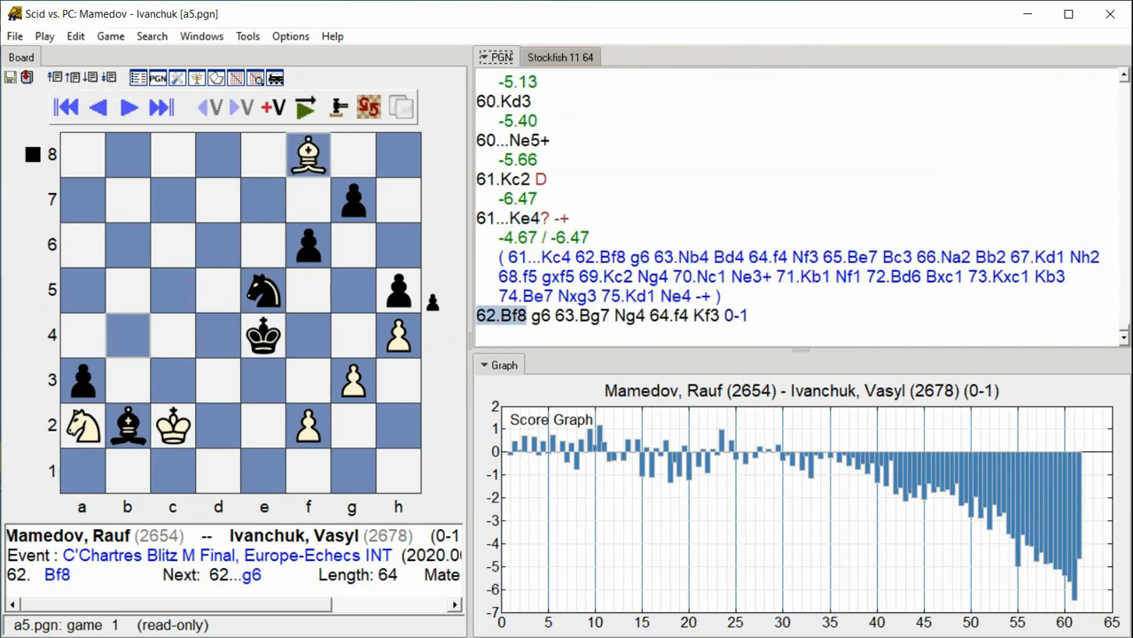
left_click(127, 108)
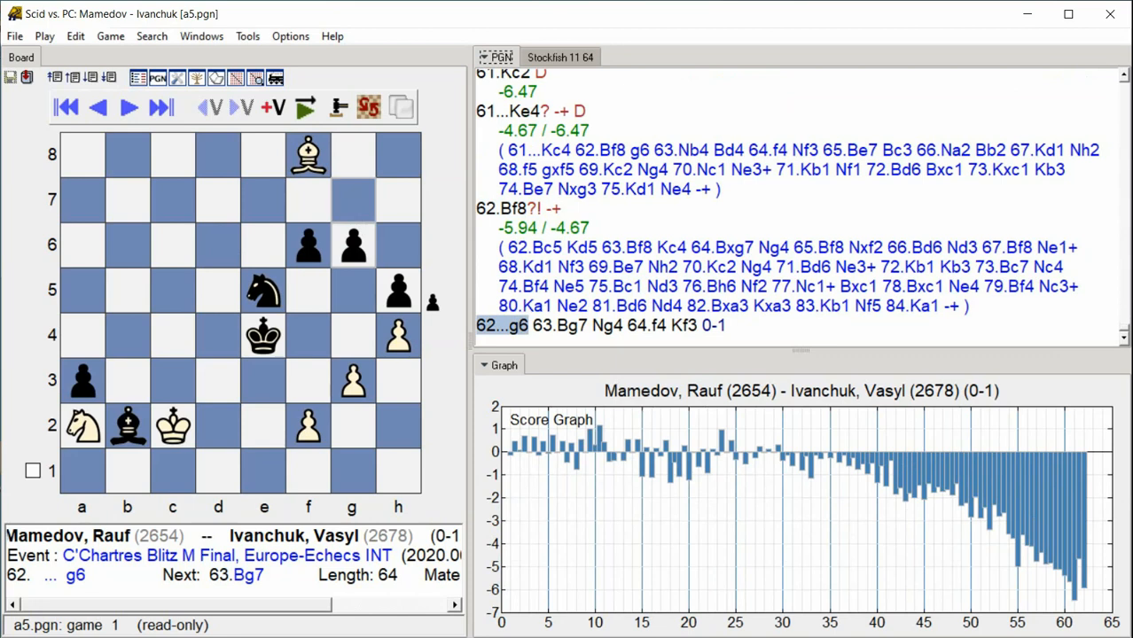
left_click(127, 108)
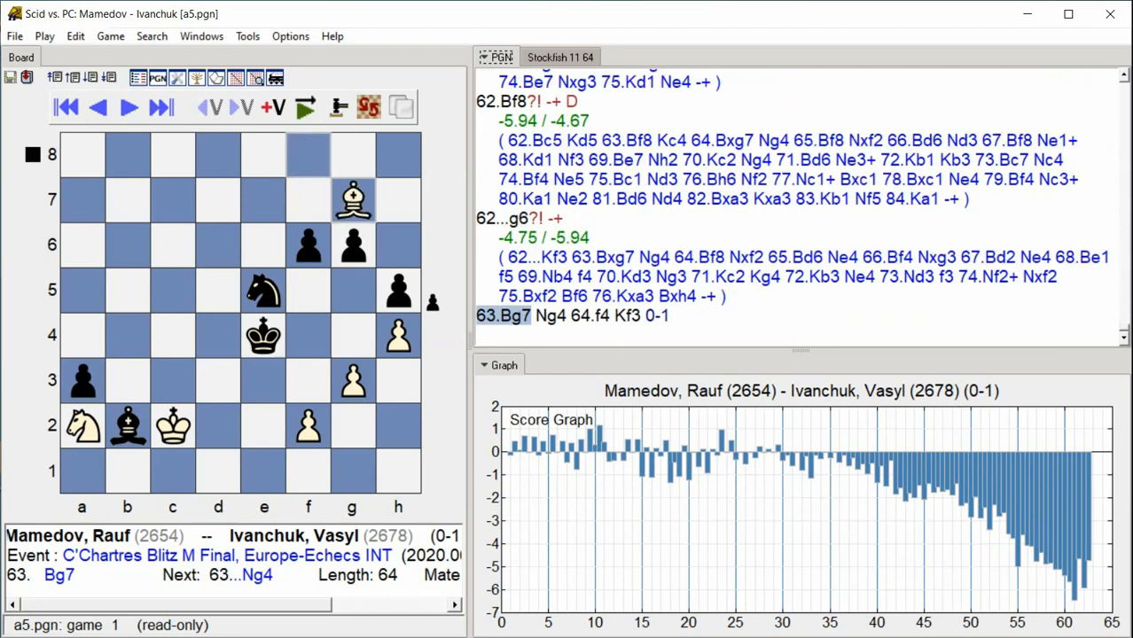
left_click(127, 108)
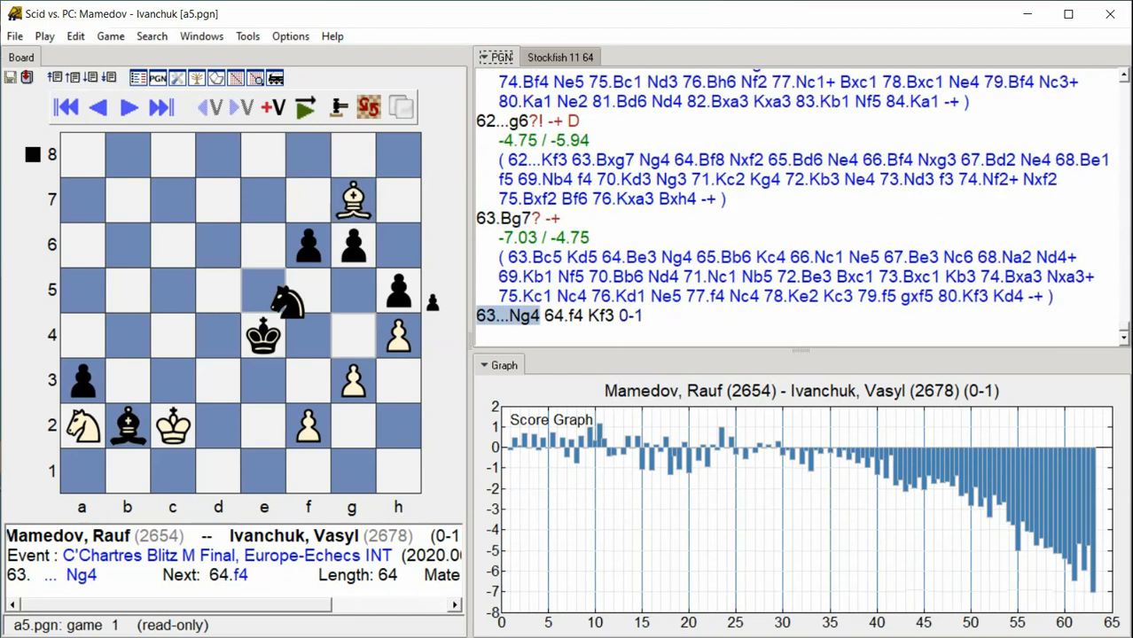
left_click(128, 108)
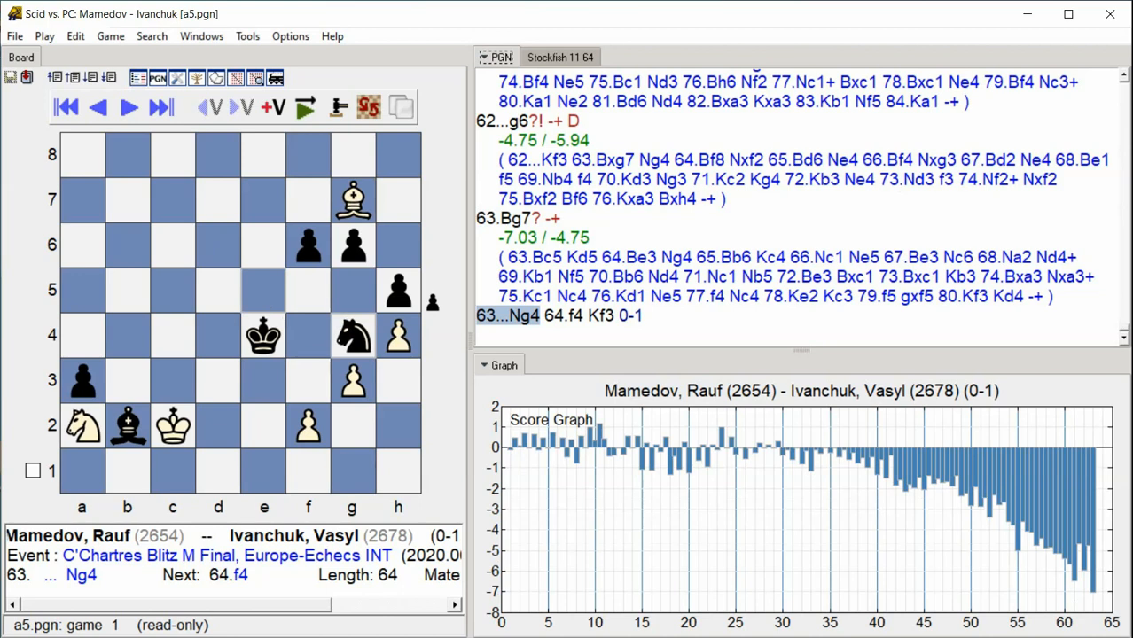